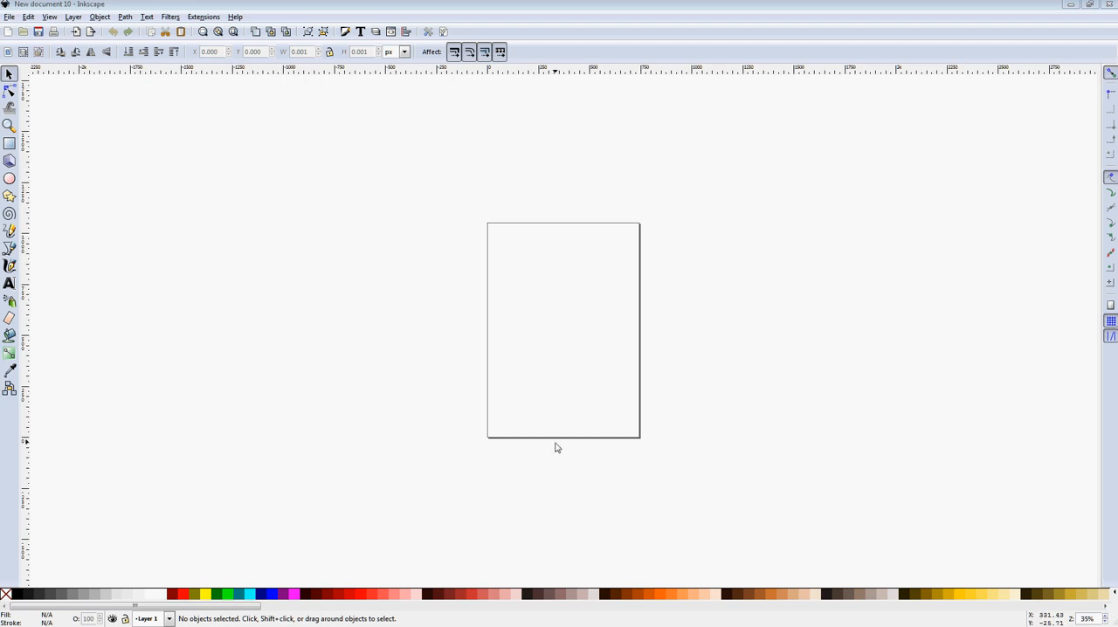
{"action": "mouse_move", "coordinate": [498, 312]}
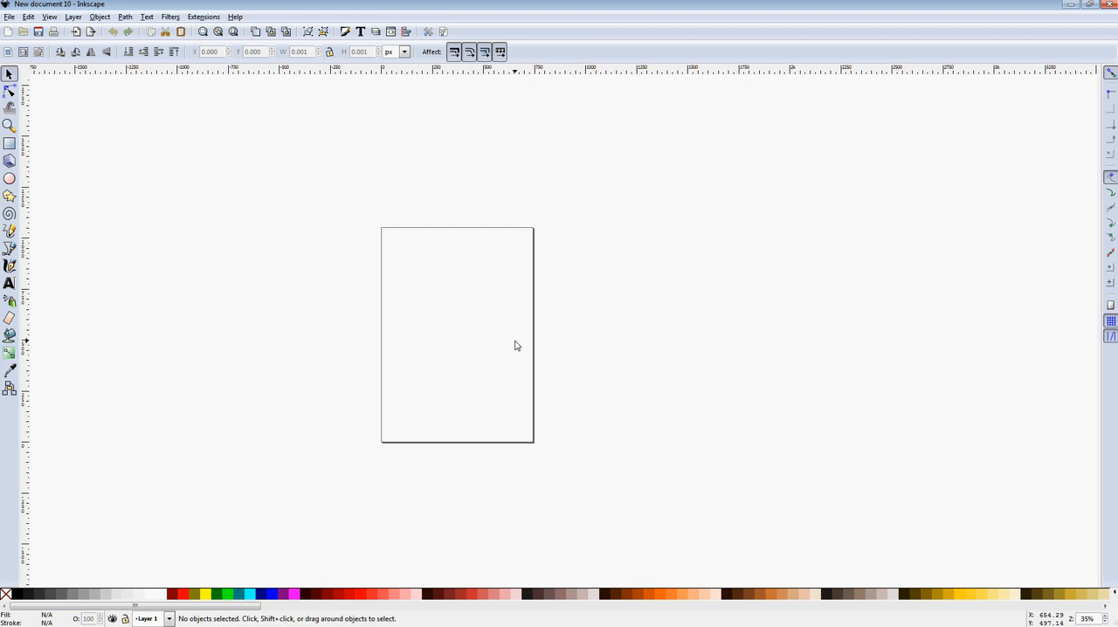
{"action": "mouse_move", "coordinate": [159, 327]}
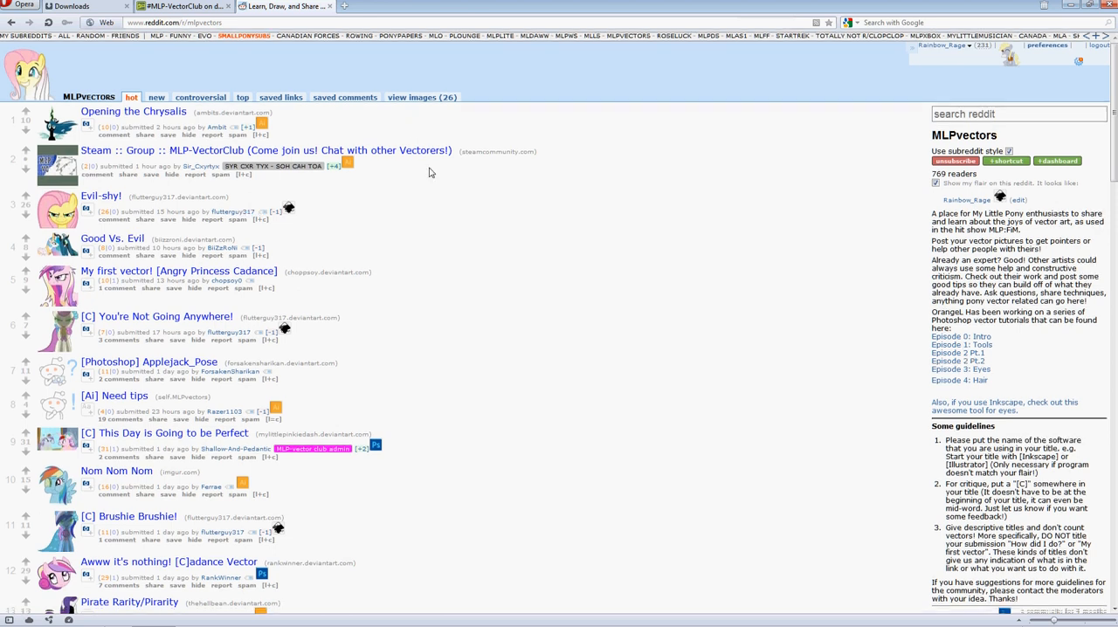
- Scroll down the current DeviantArt page before moving to the group
{"action": "scroll", "scroll_direction": "down", "scroll_amount": 3}
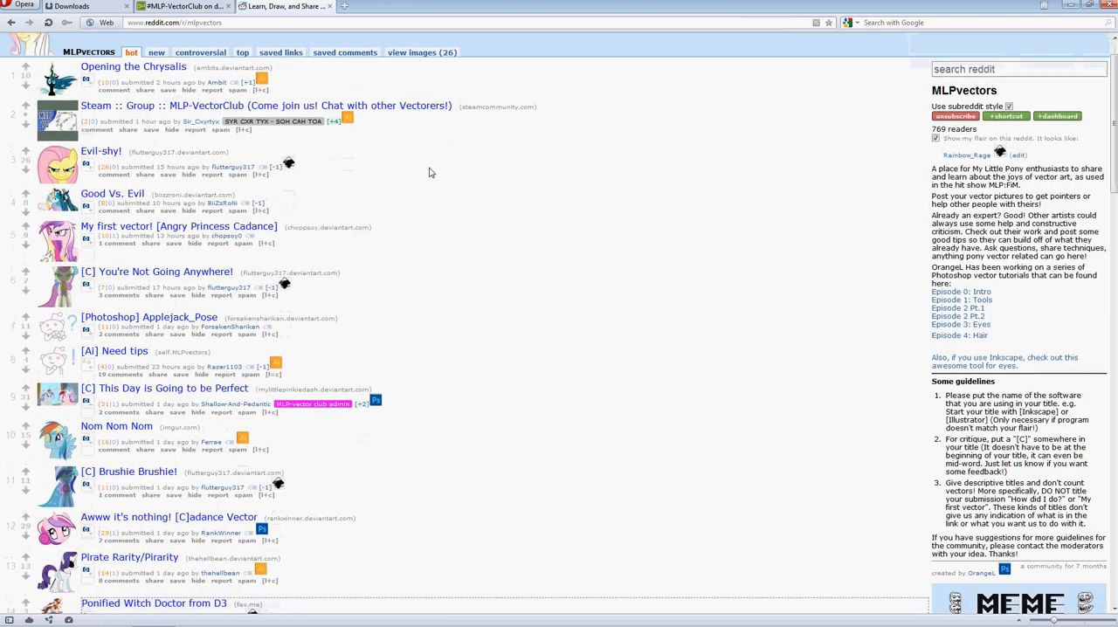
{"action": "scroll", "scroll_direction": "down", "scroll_amount": 3}
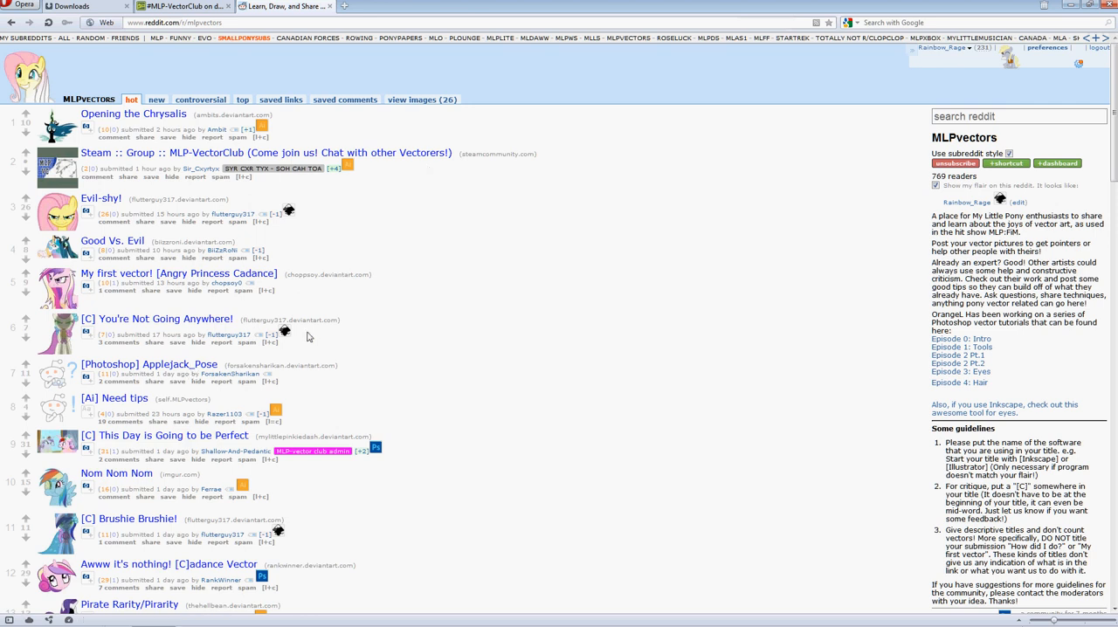
{"action": "mouse_move", "coordinate": [525, 324]}
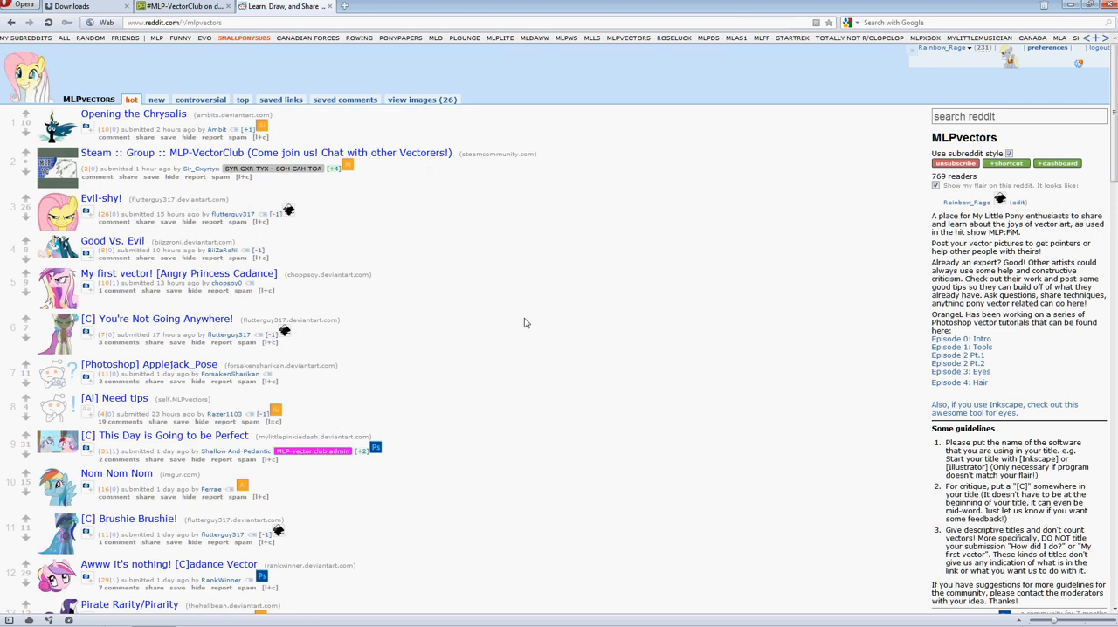
{"action": "scroll", "scroll_direction": "down", "scroll_amount": 3}
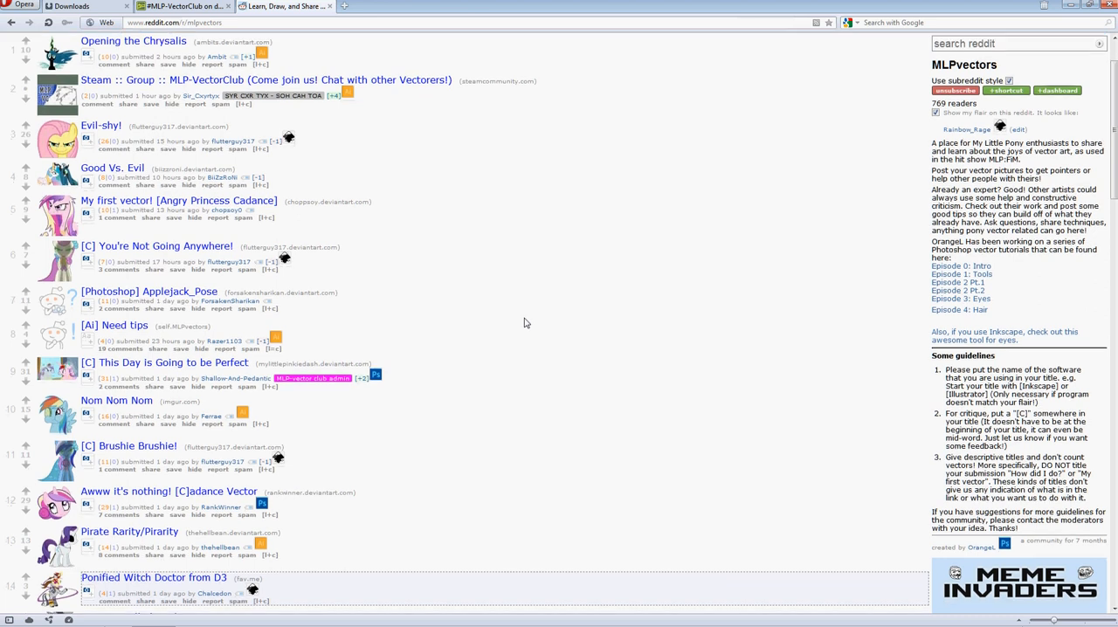
{"action": "scroll", "scroll_direction": "down", "scroll_amount": 3}
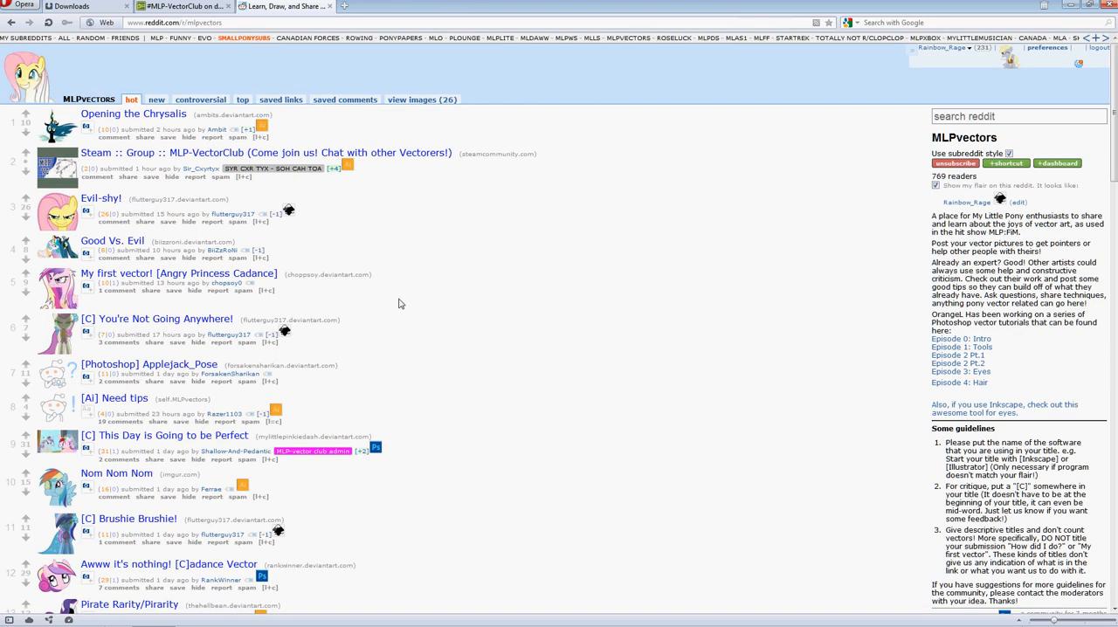
{"action": "mouse_move", "coordinate": [422, 296]}
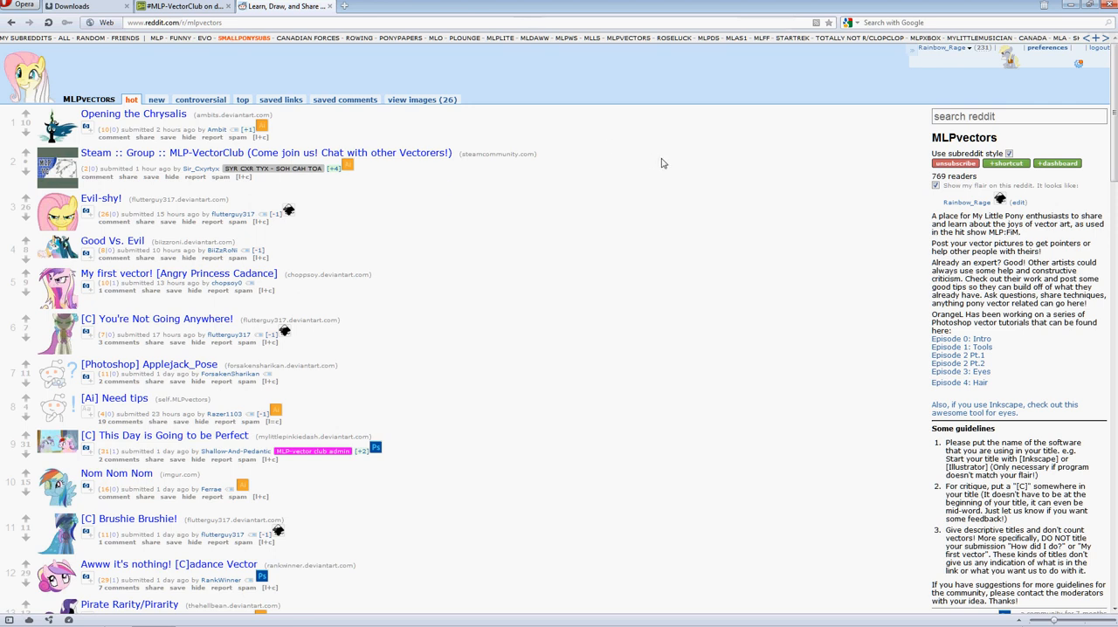
{"action": "mouse_move", "coordinate": [551, 87]}
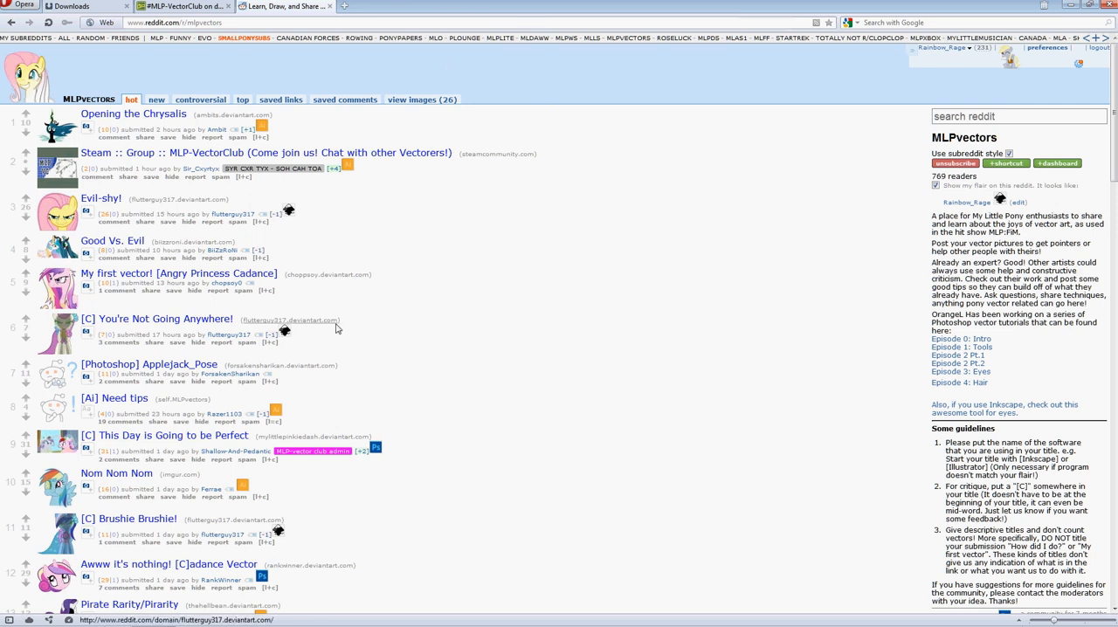
{"action": "mouse_move", "coordinate": [578, 325]}
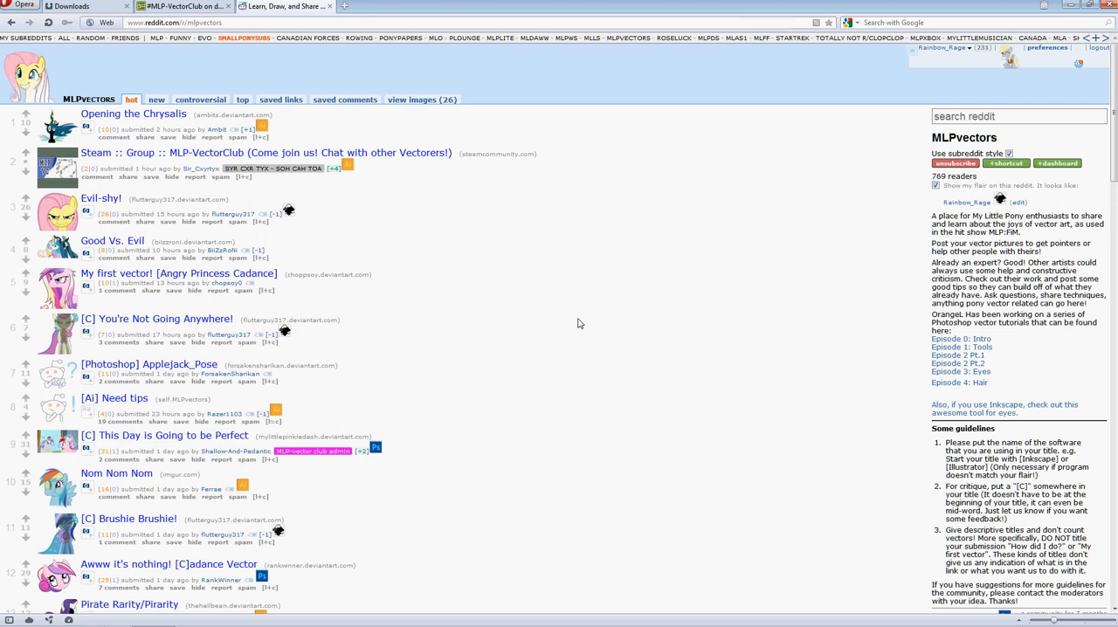
{"action": "mouse_move", "coordinate": [498, 282]}
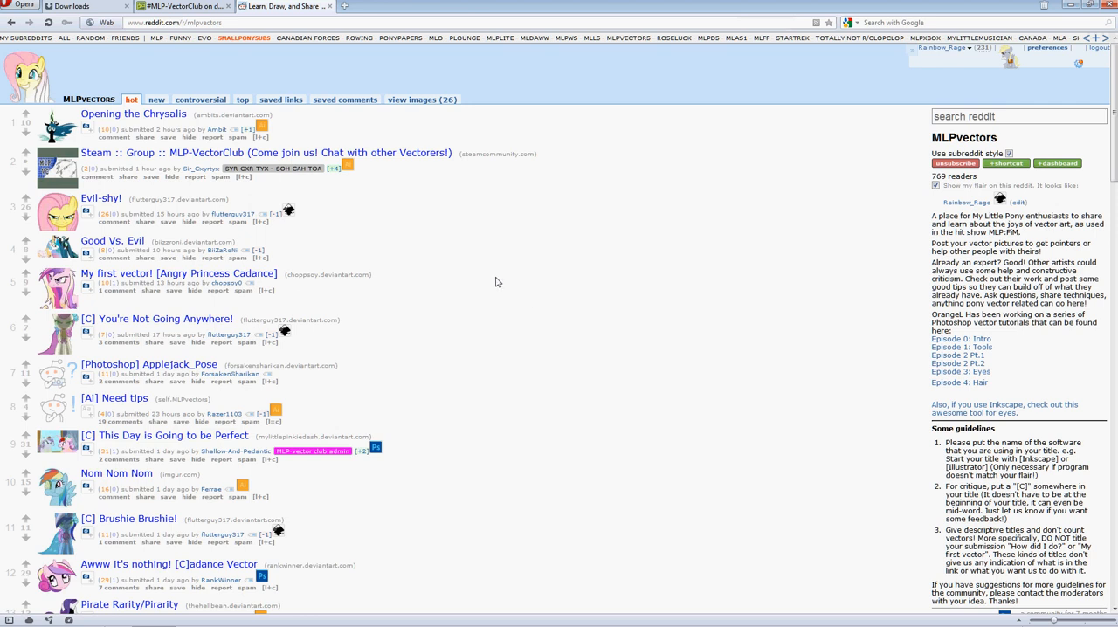
{"action": "mouse_move", "coordinate": [182, 23]}
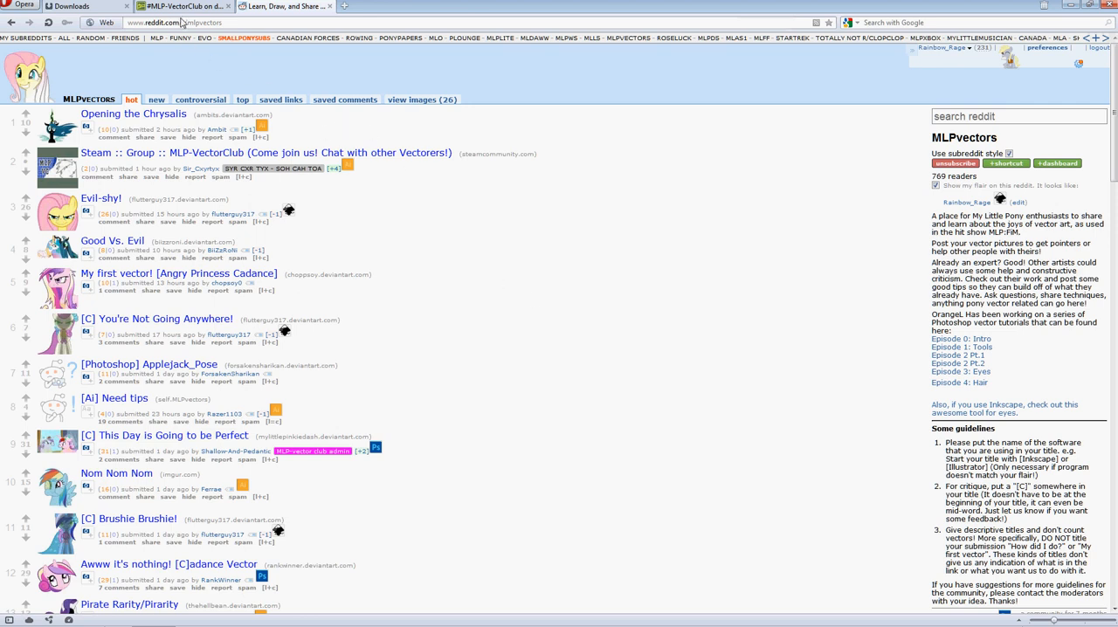
- Browse the MLP-VectorClub group page down through its featured art and gallery folders
{"action": "left_click", "coordinate": [179, 6]}
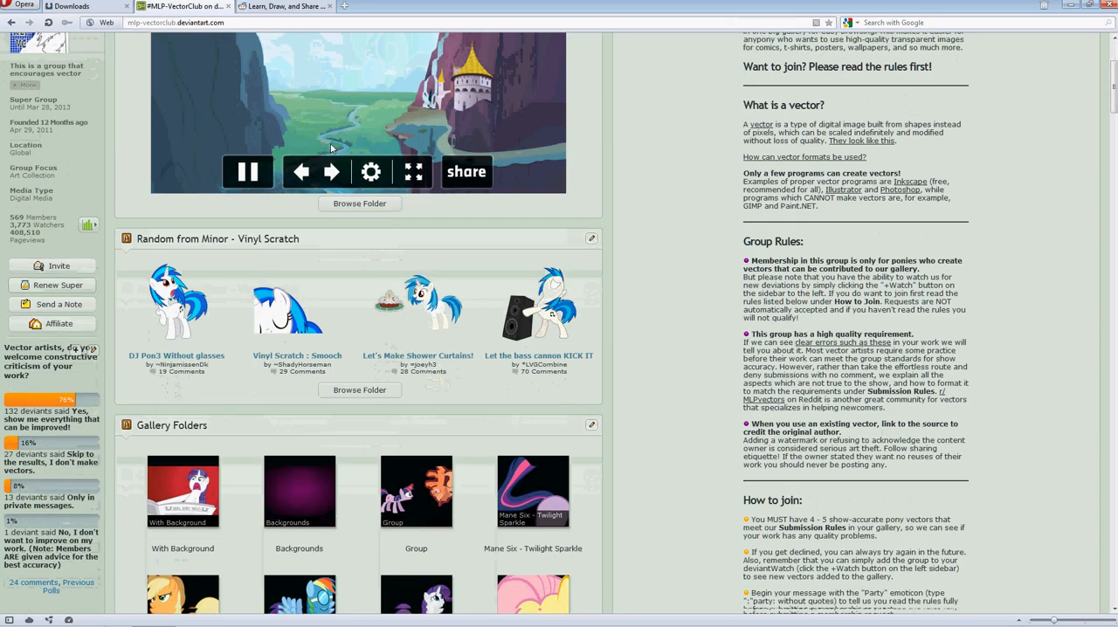
{"action": "scroll", "scroll_direction": "down", "scroll_amount": 3}
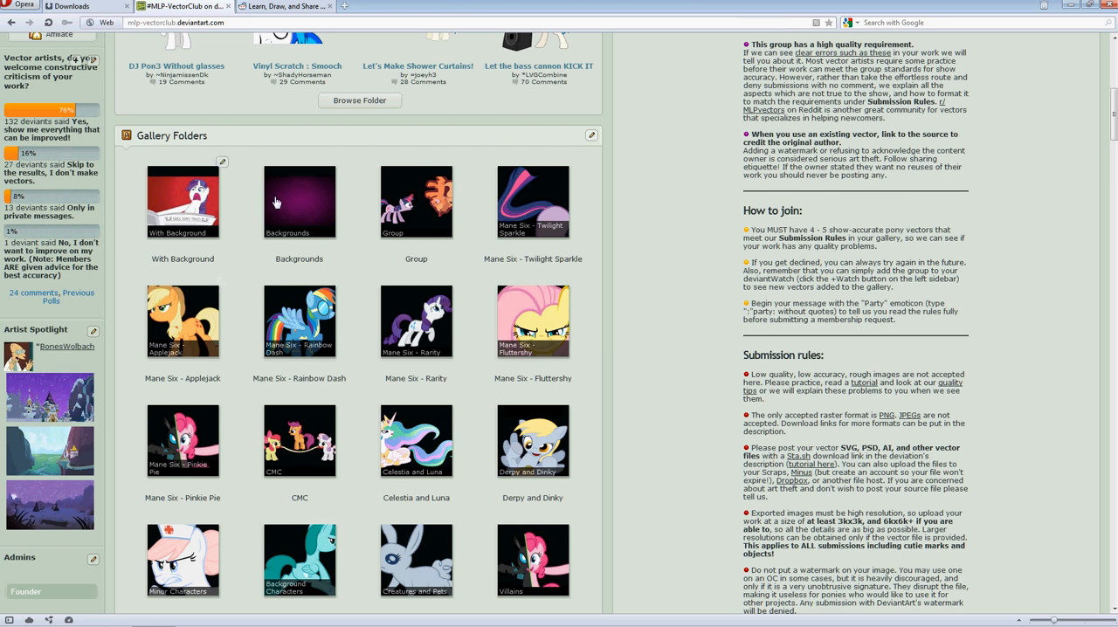
{"action": "mouse_move", "coordinate": [642, 216]}
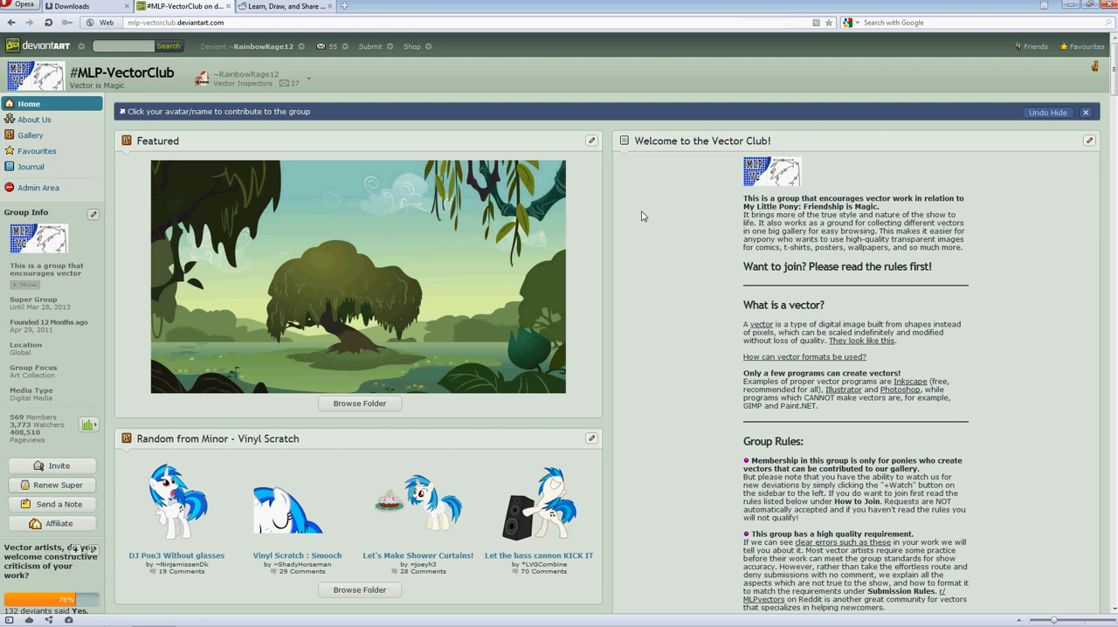
{"action": "scroll", "scroll_direction": "down", "scroll_amount": 3}
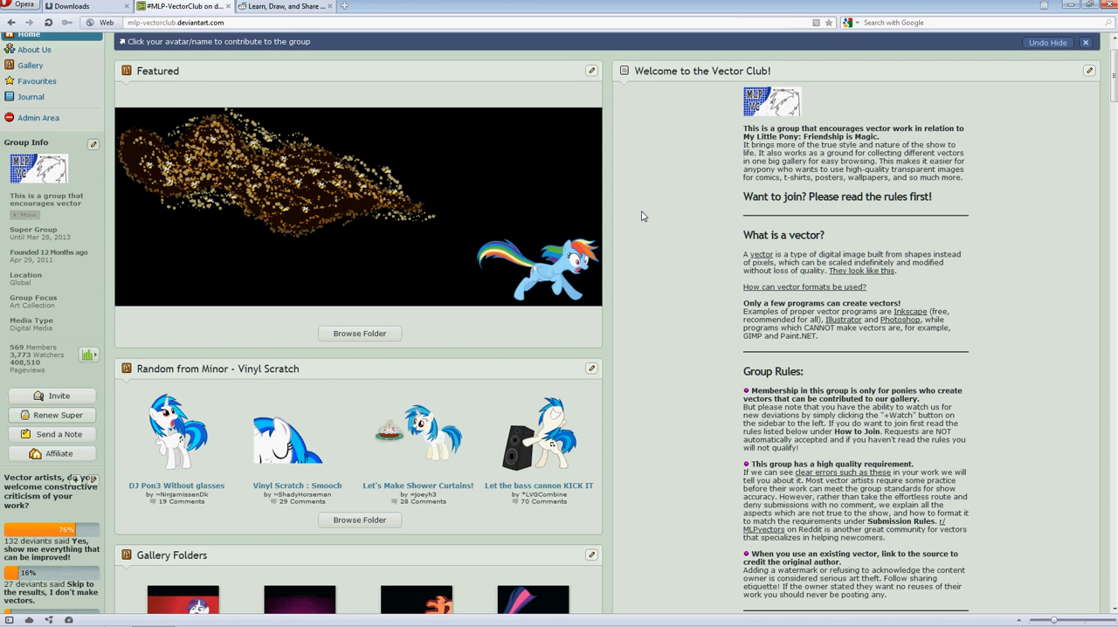
{"action": "scroll", "scroll_direction": "down", "scroll_amount": 3}
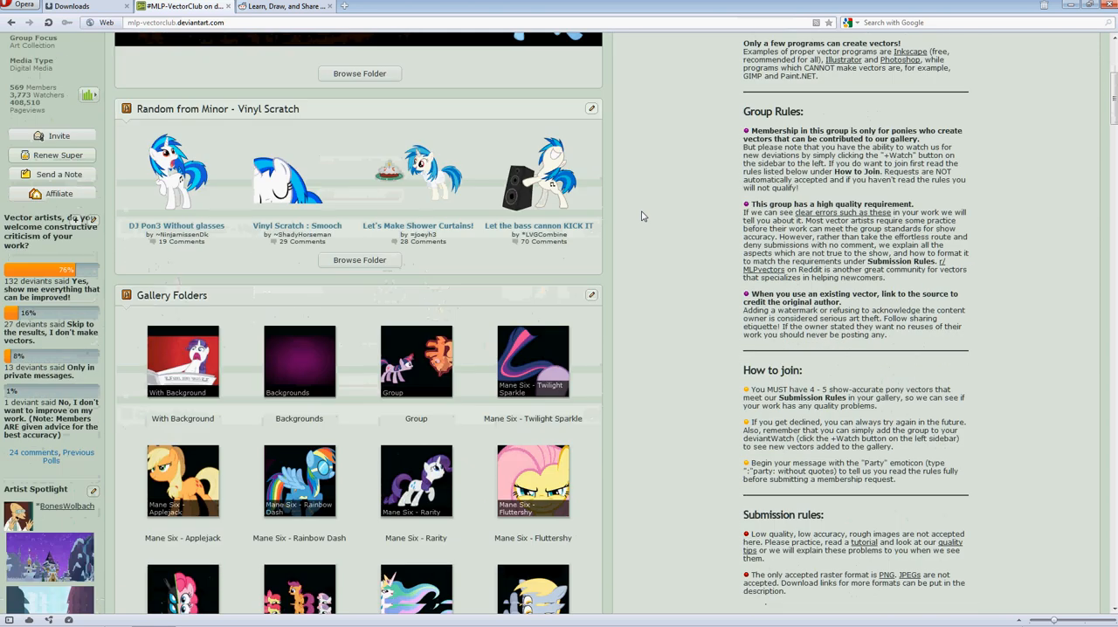
{"action": "scroll", "scroll_direction": "down", "scroll_amount": 3}
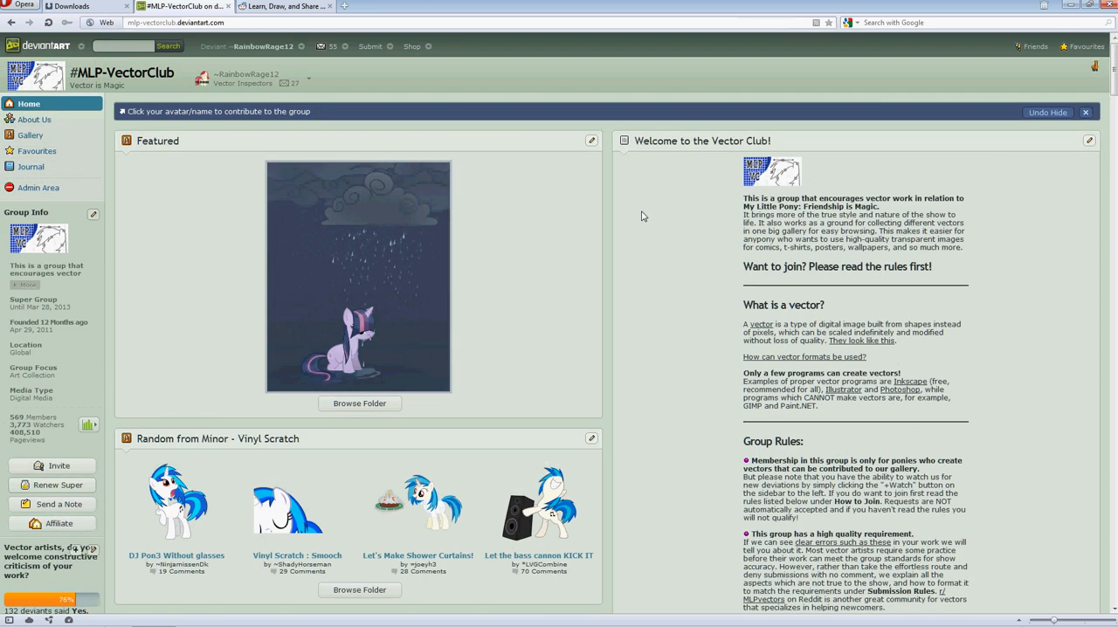
{"action": "scroll", "scroll_direction": "down", "scroll_amount": 3}
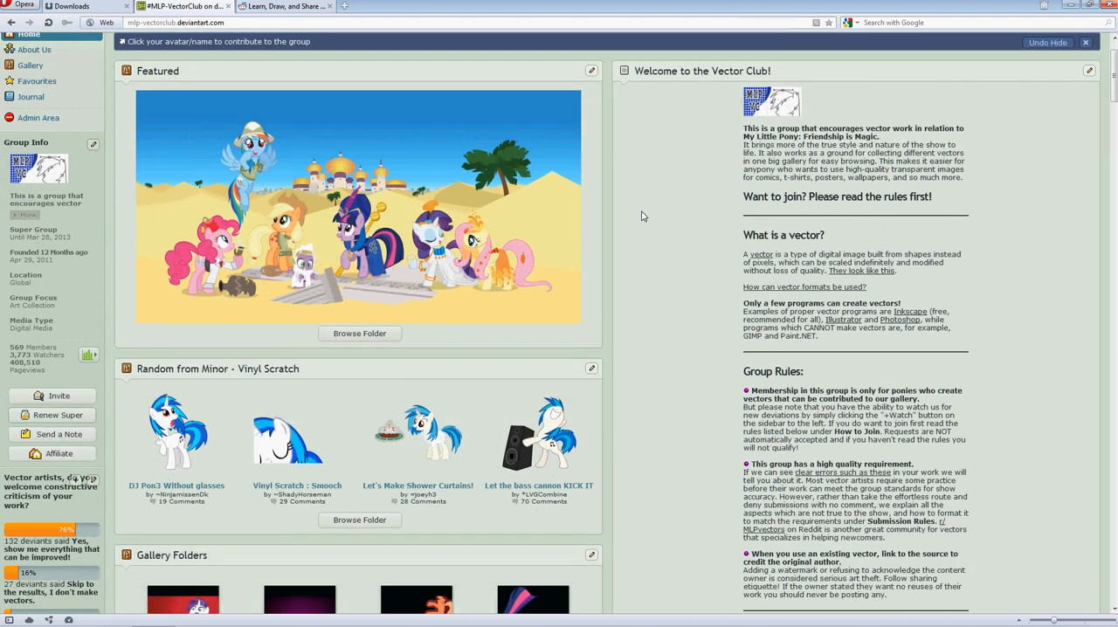
{"action": "scroll", "scroll_direction": "down", "scroll_amount": 3}
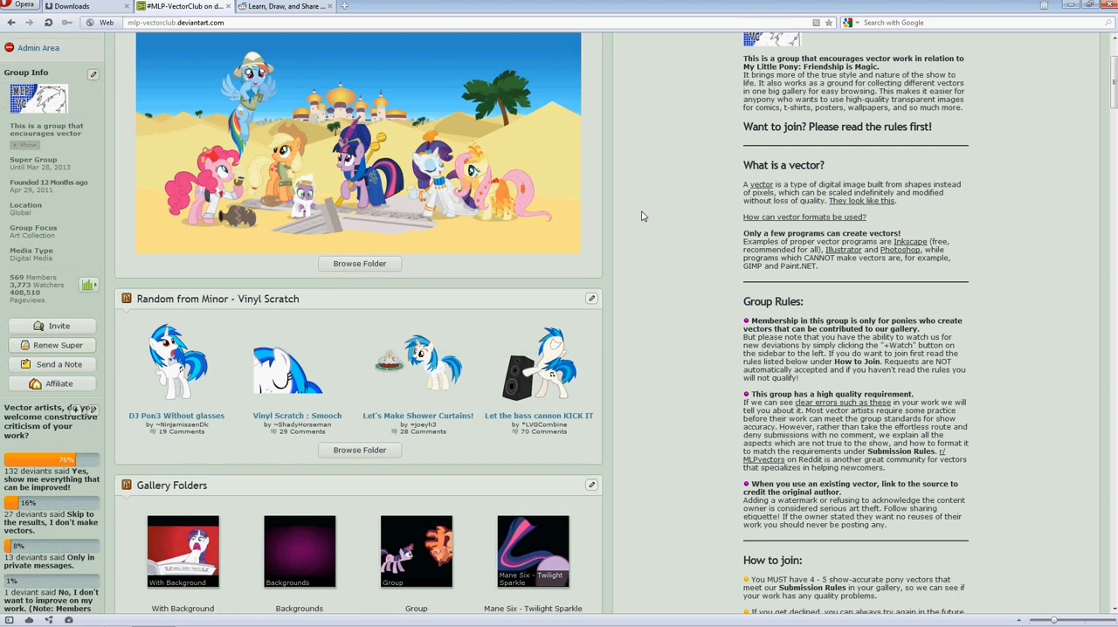
{"action": "scroll", "scroll_direction": "down", "scroll_amount": 3}
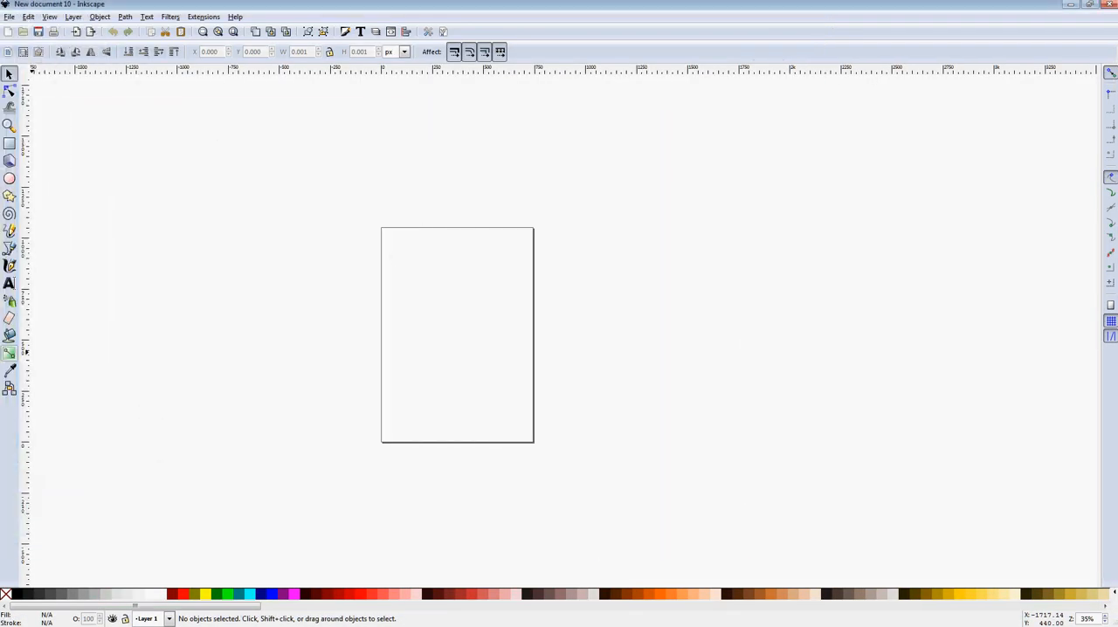
{"action": "mouse_move", "coordinate": [679, 322]}
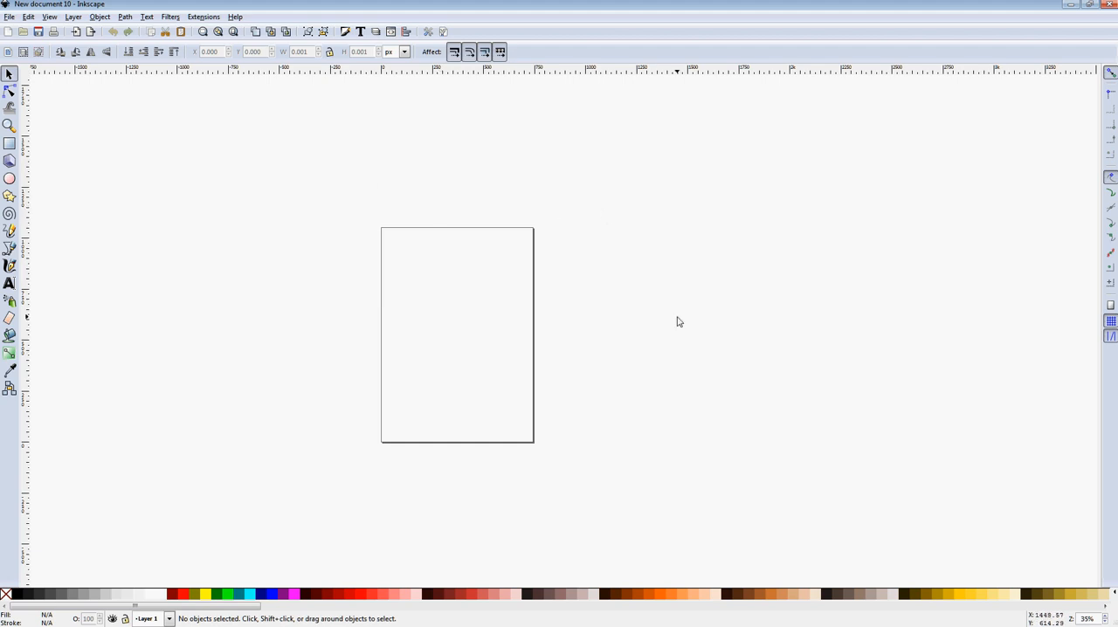
{"action": "mouse_move", "coordinate": [111, 232]}
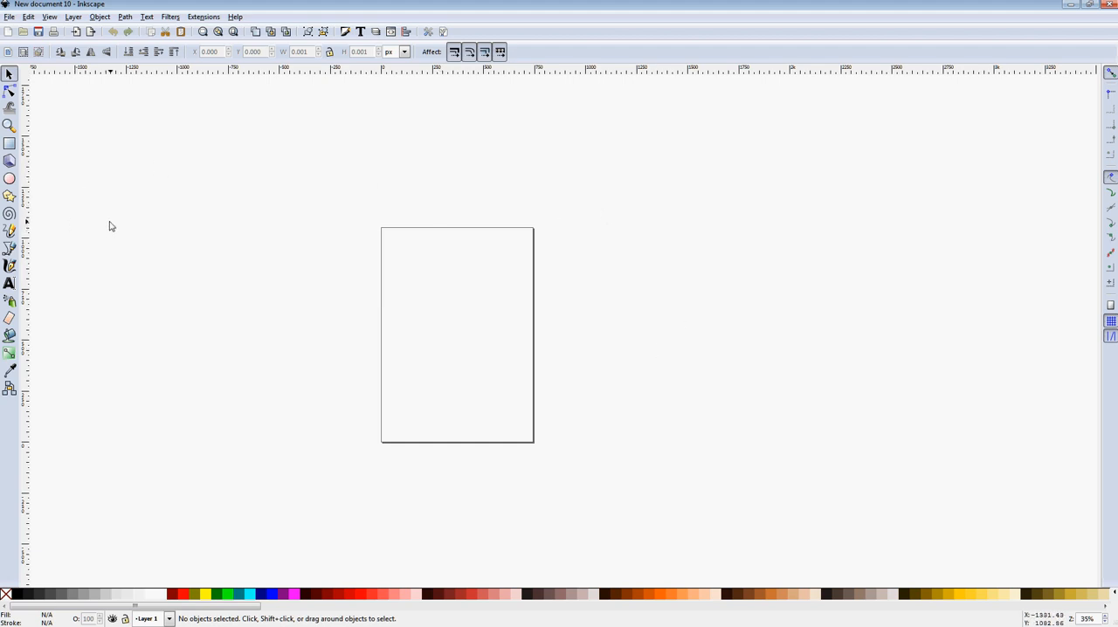
{"action": "mouse_move", "coordinate": [314, 218]}
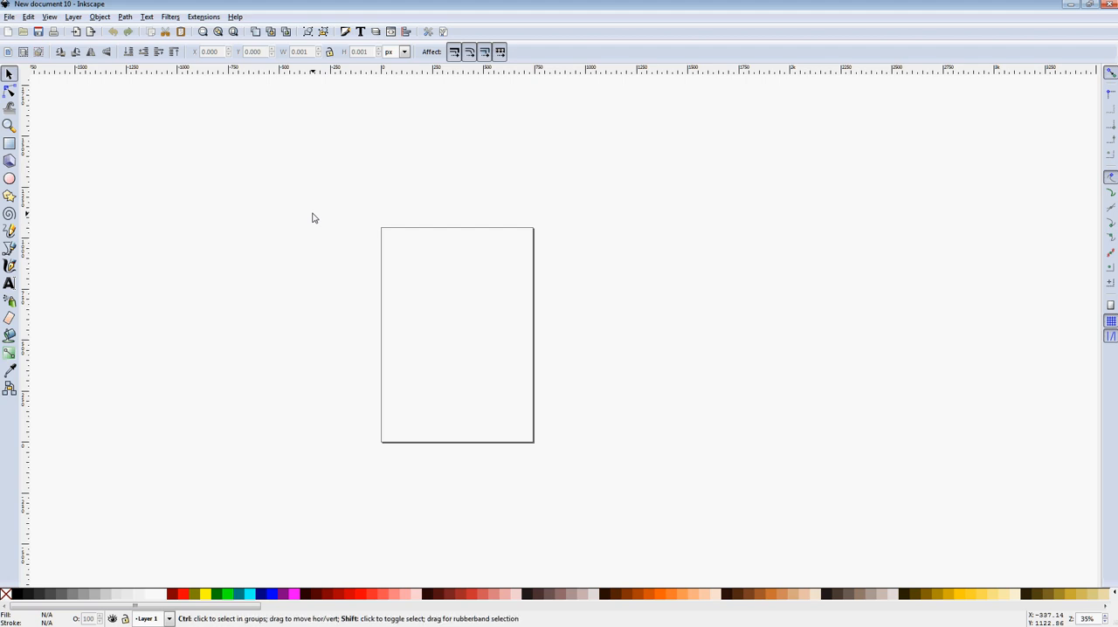
- Show the Layers panel and the Fill and Stroke panel beside the blank page
{"action": "key", "text": "ctrl+shift+l"}
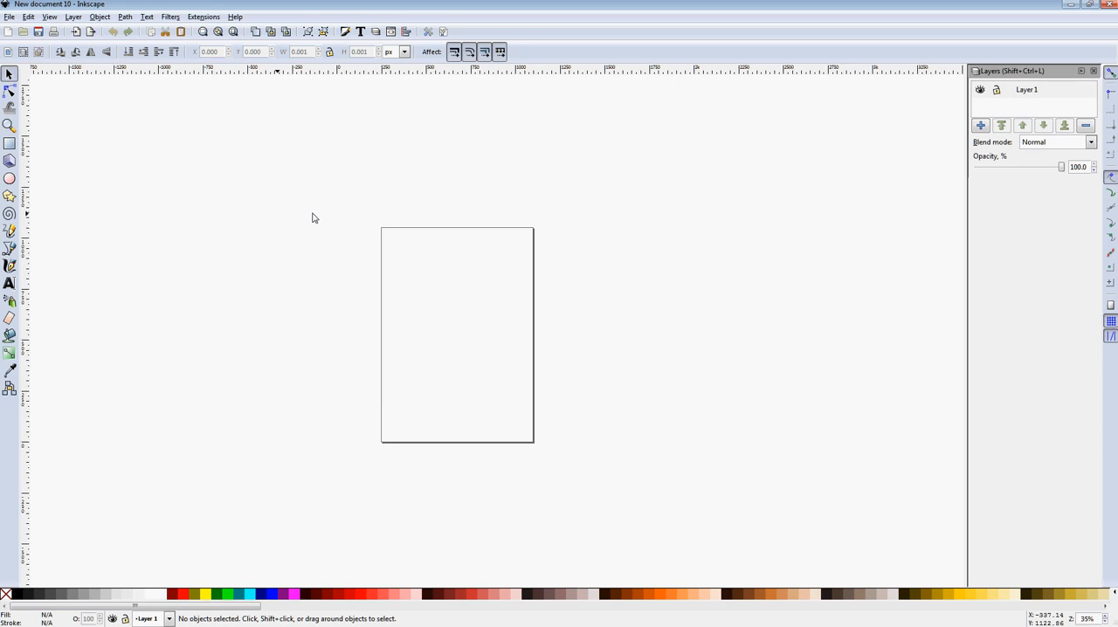
{"action": "key", "text": "ctrl+shift+f"}
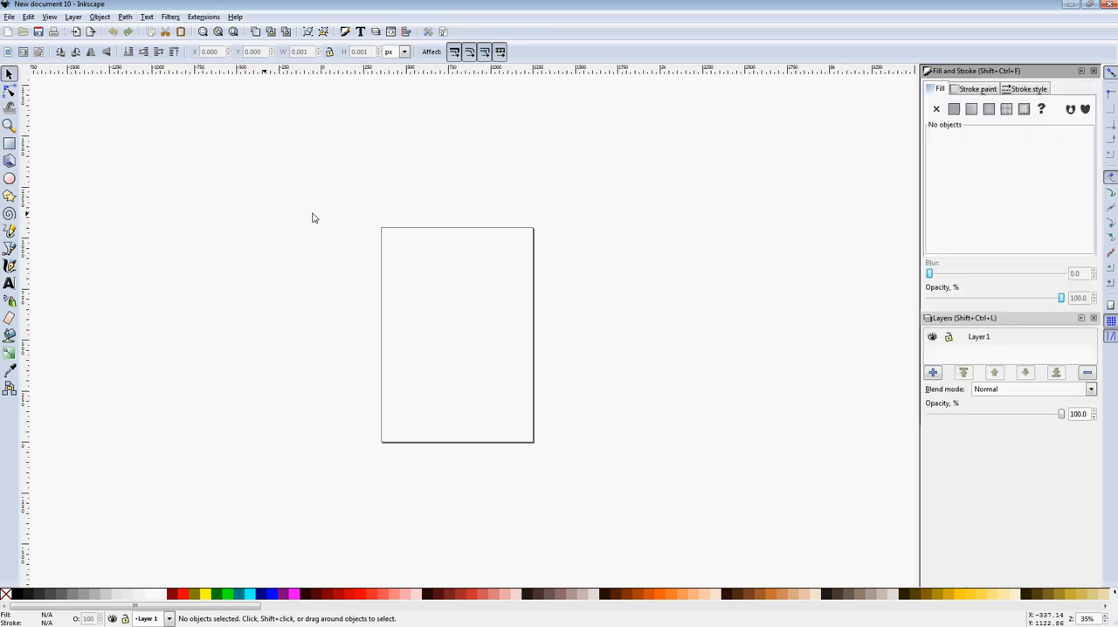
{"action": "mouse_move", "coordinate": [918, 275]}
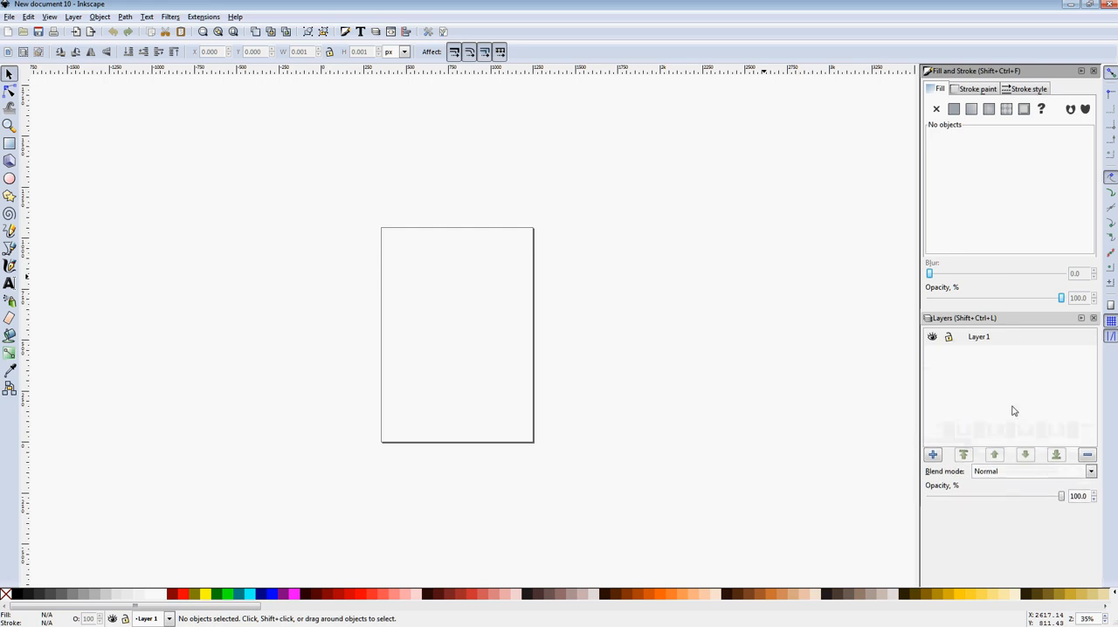
{"action": "mouse_move", "coordinate": [1043, 205]}
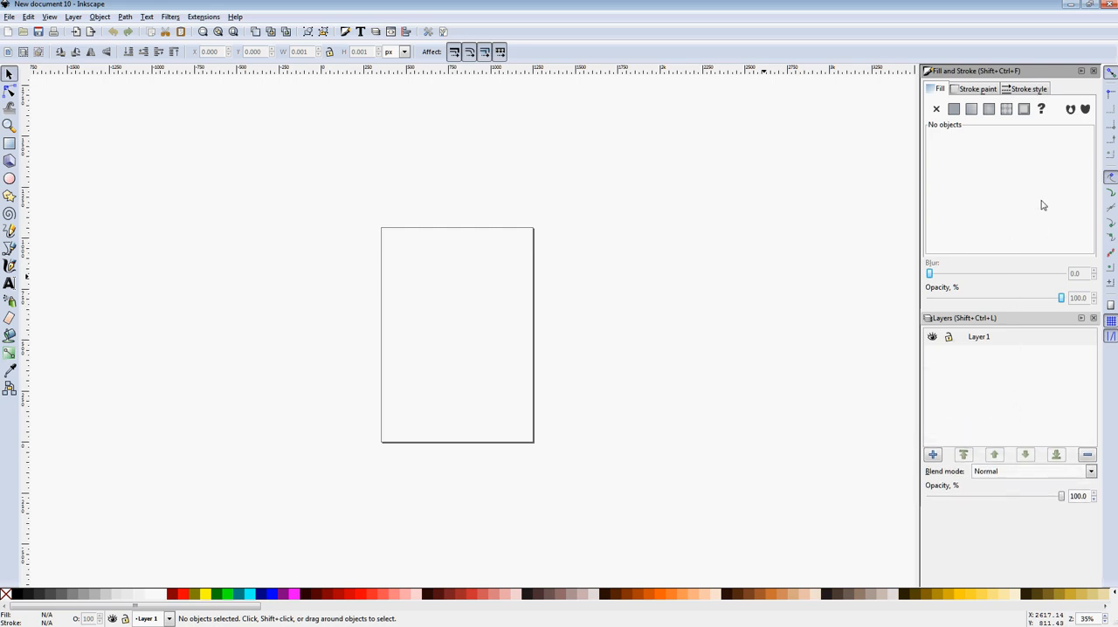
{"action": "mouse_move", "coordinate": [859, 185]}
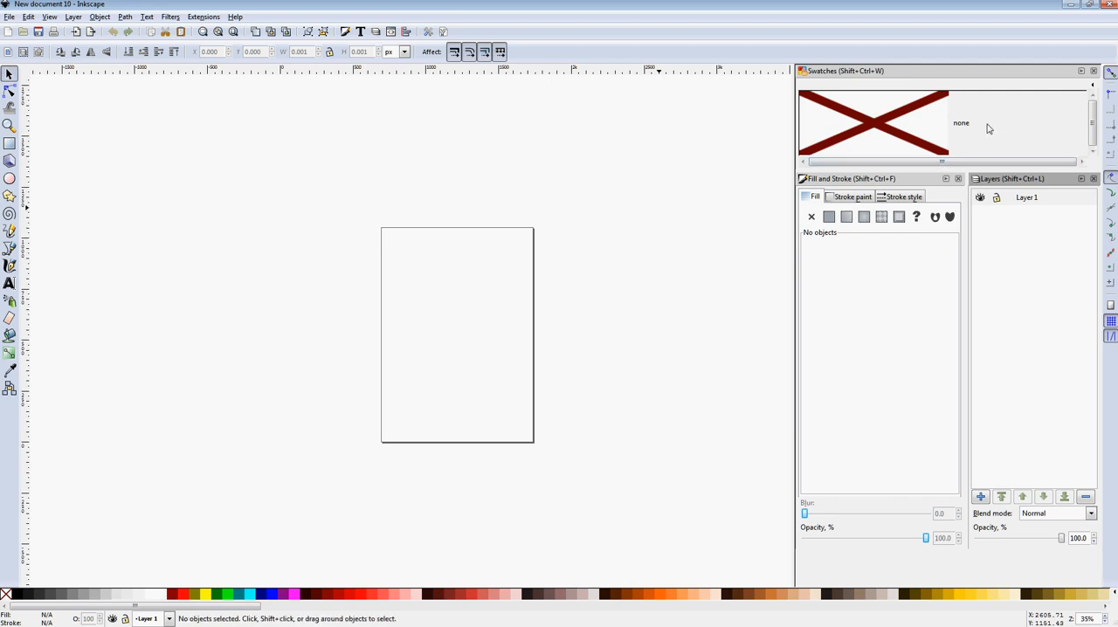
{"action": "mouse_move", "coordinate": [781, 103]}
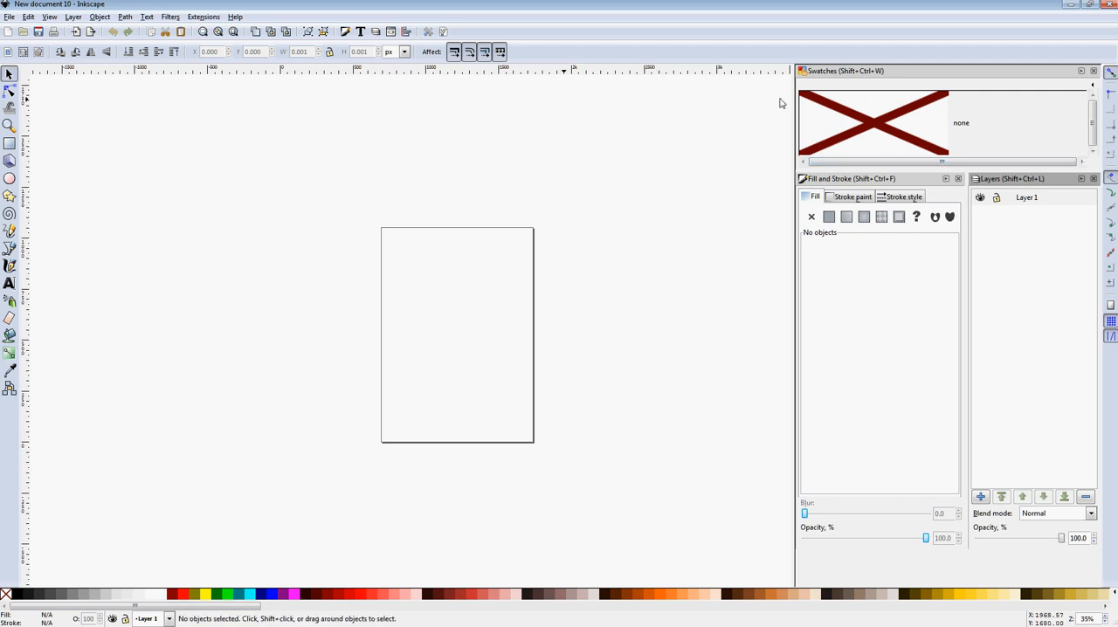
{"action": "mouse_move", "coordinate": [722, 106]}
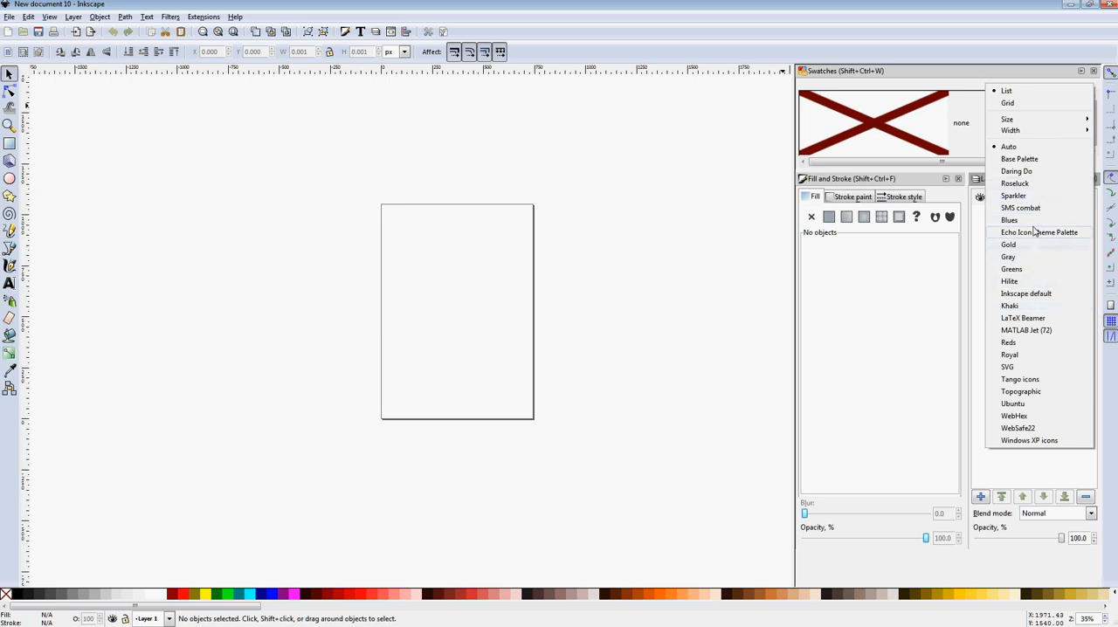
{"action": "mouse_move", "coordinate": [1035, 146]}
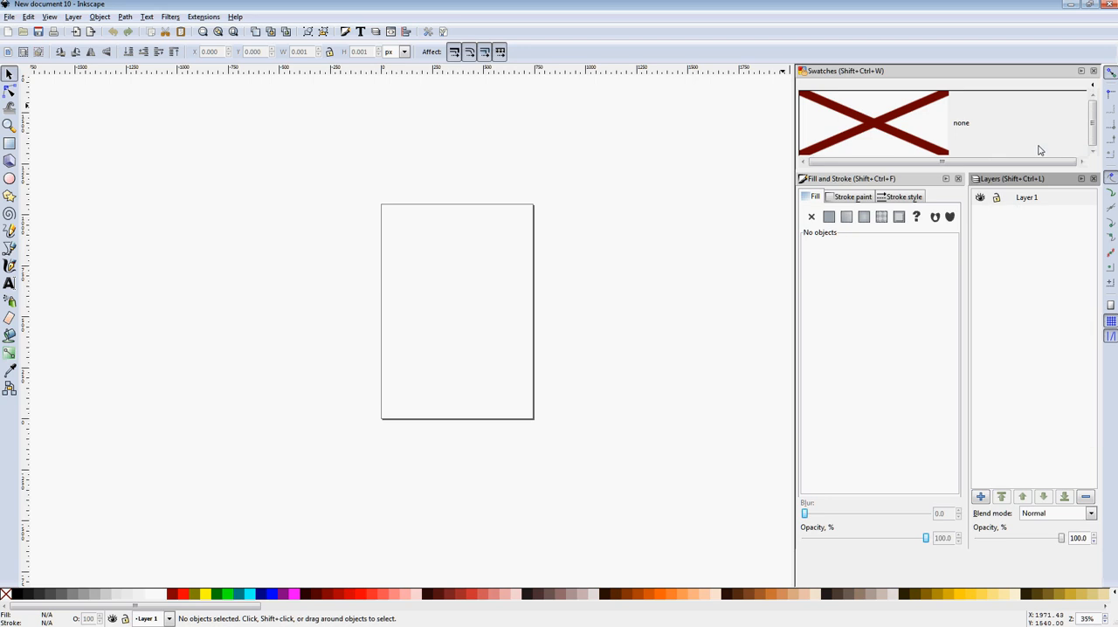
{"action": "mouse_move", "coordinate": [684, 256]}
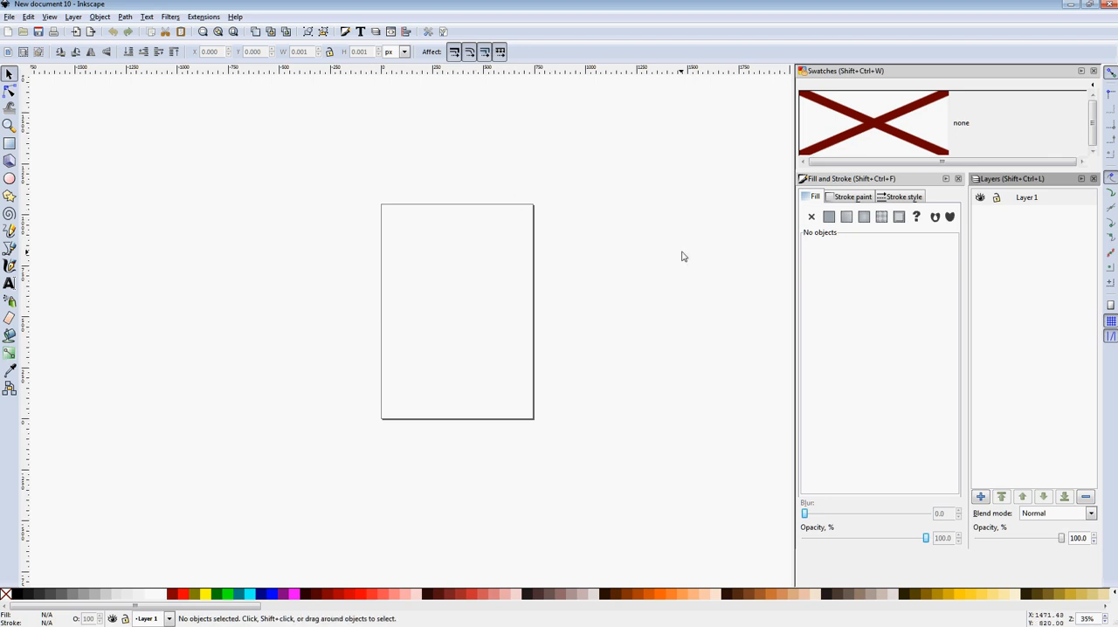
{"action": "mouse_move", "coordinate": [395, 147]}
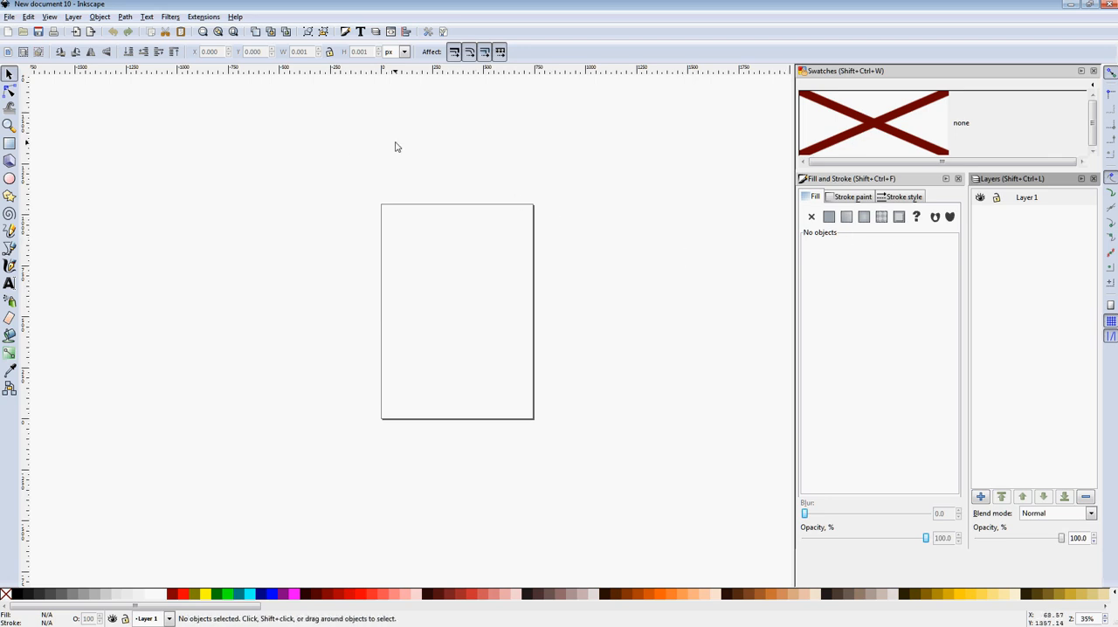
{"action": "mouse_move", "coordinate": [906, 338]}
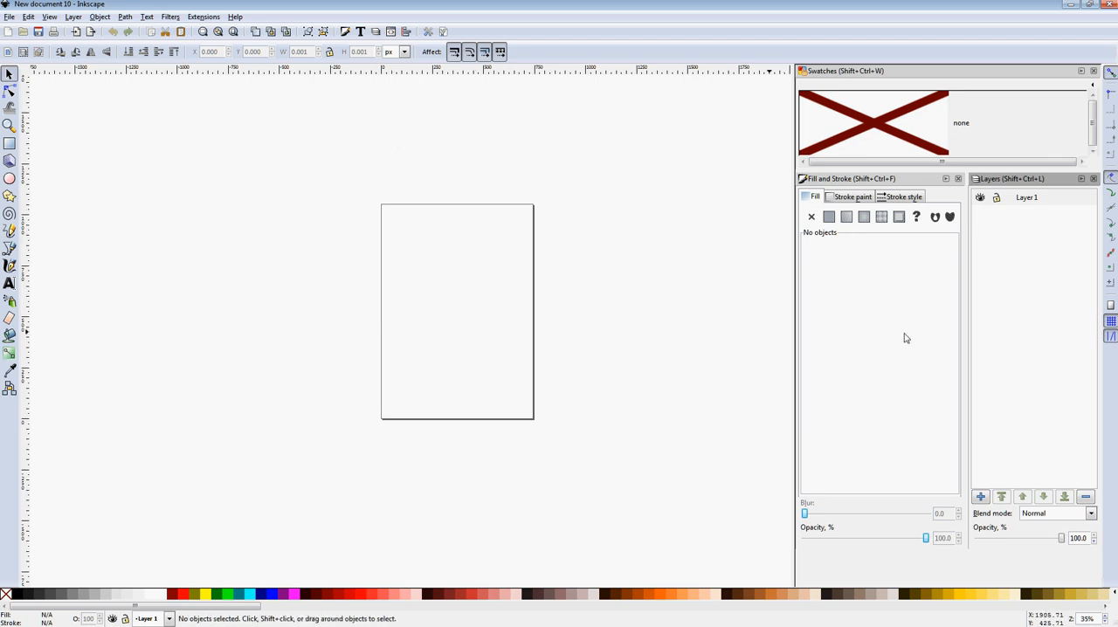
{"action": "mouse_move", "coordinate": [495, 263]}
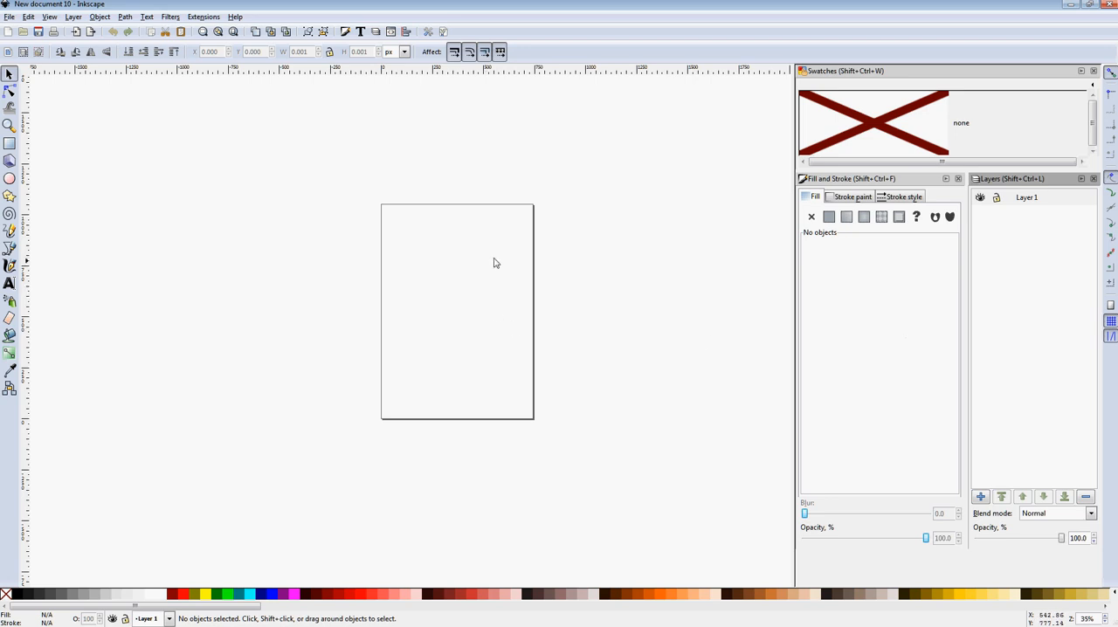
{"action": "mouse_move", "coordinate": [500, 255]}
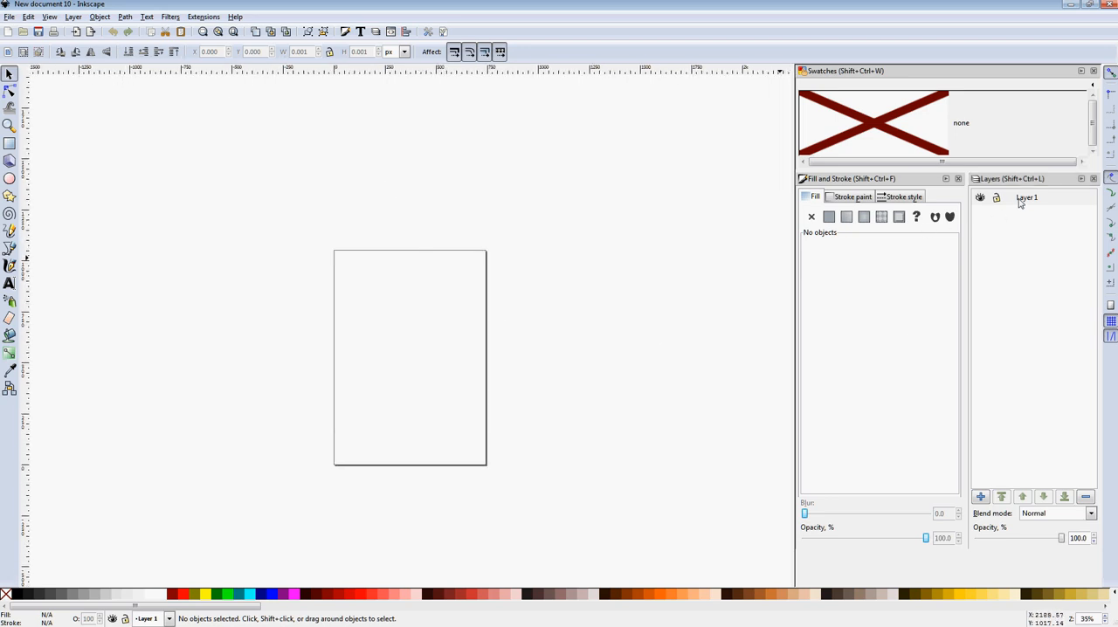
- Rename Layer 1 to 'Refence' in the Layers panel
{"action": "double_click", "coordinate": [1028, 196]}
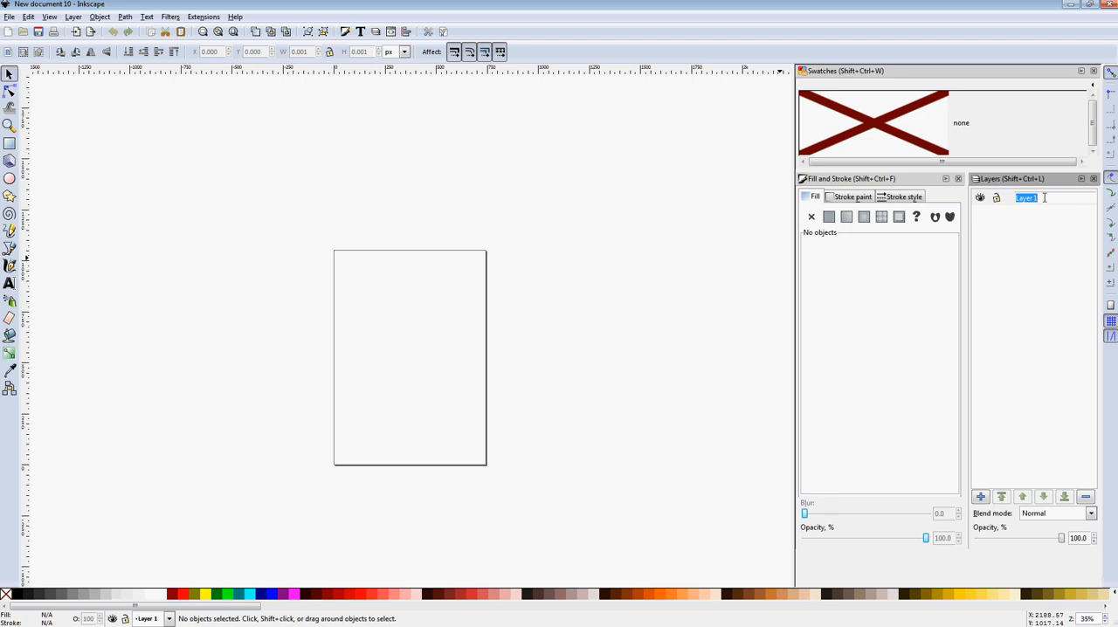
{"action": "type", "text": "Refe"}
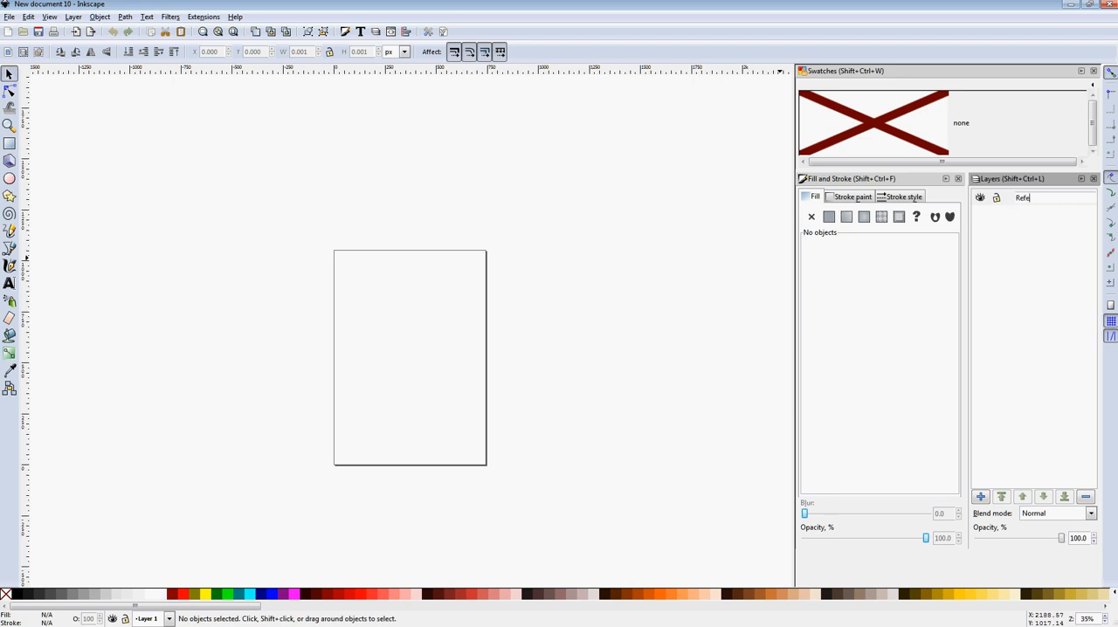
{"action": "type", "text": "nce"}
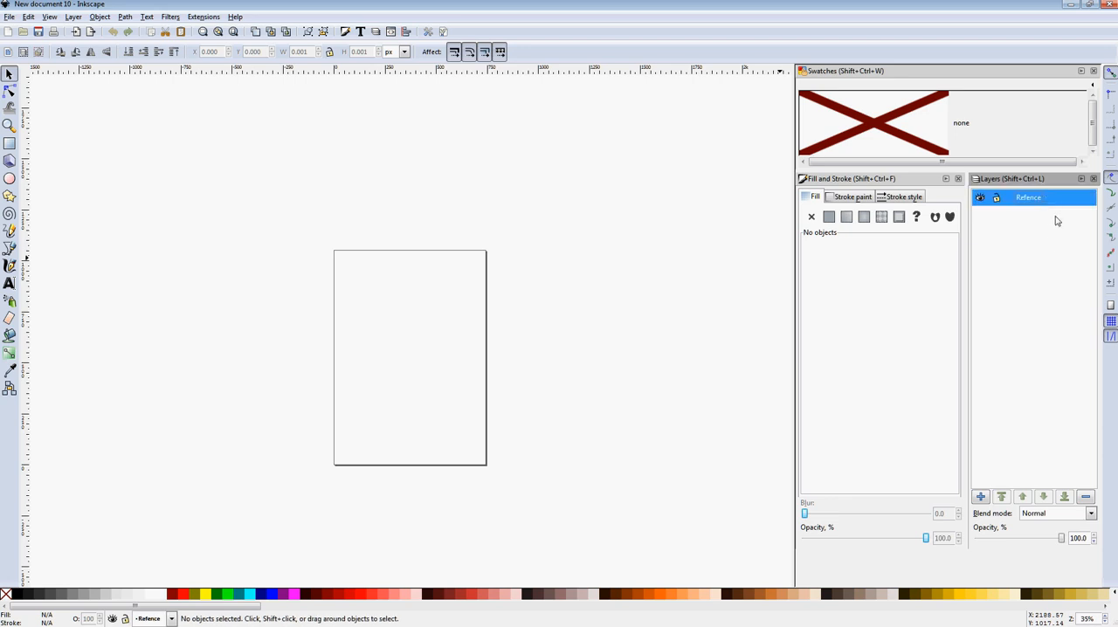
{"action": "mouse_move", "coordinate": [328, 169]}
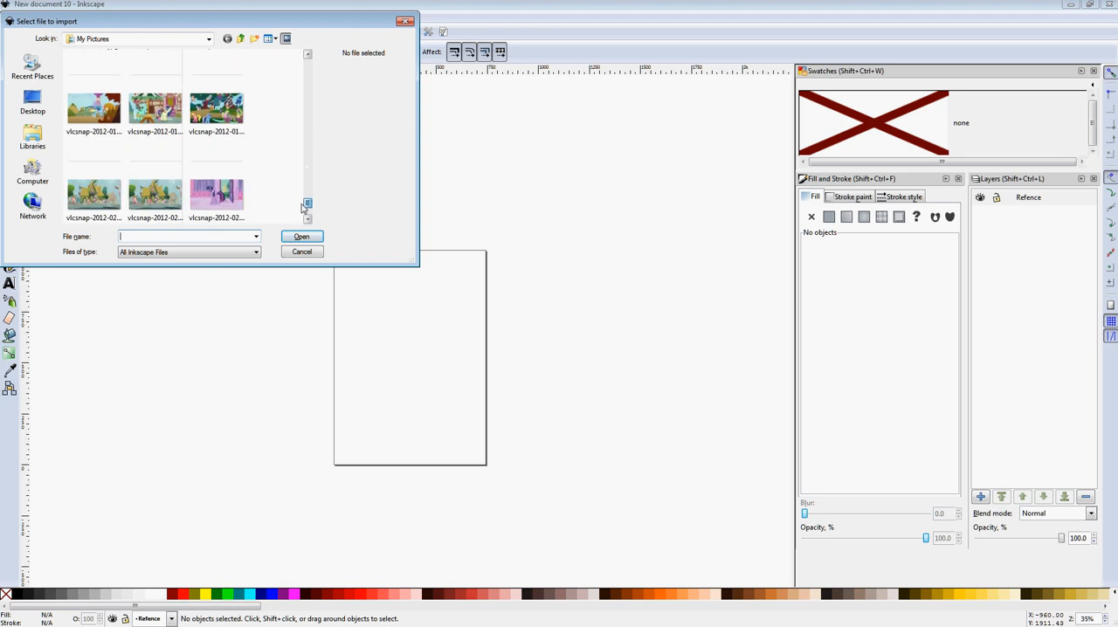
- Import the vlcsnap Bon Bon screenshot from My Pictures as a linked image
{"action": "scroll", "scroll_direction": "down", "scroll_amount": 3}
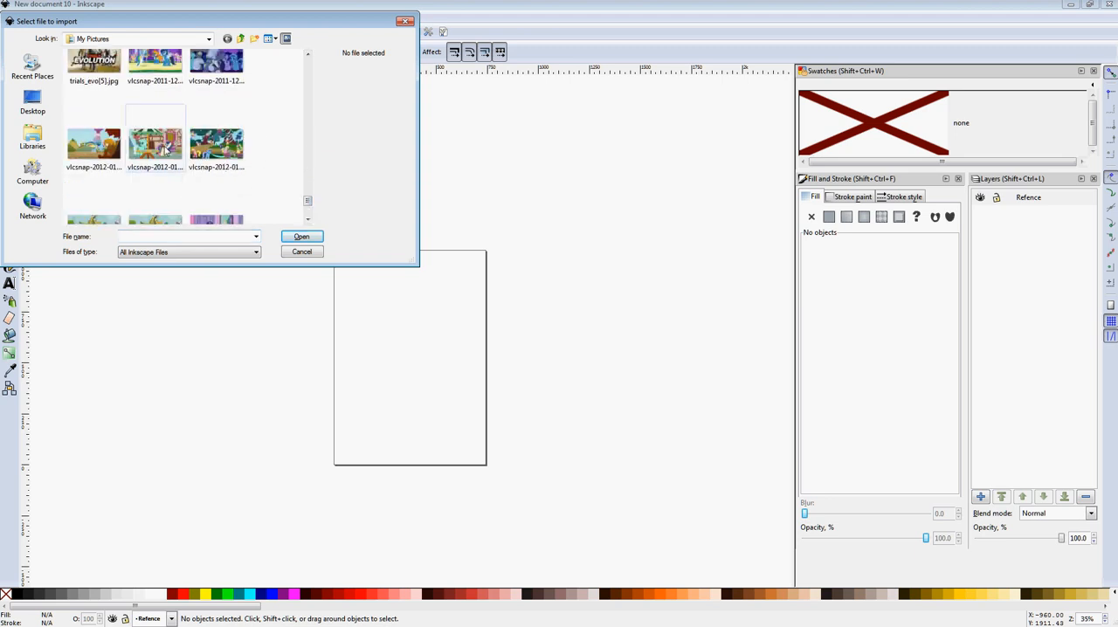
{"action": "left_click", "coordinate": [155, 144]}
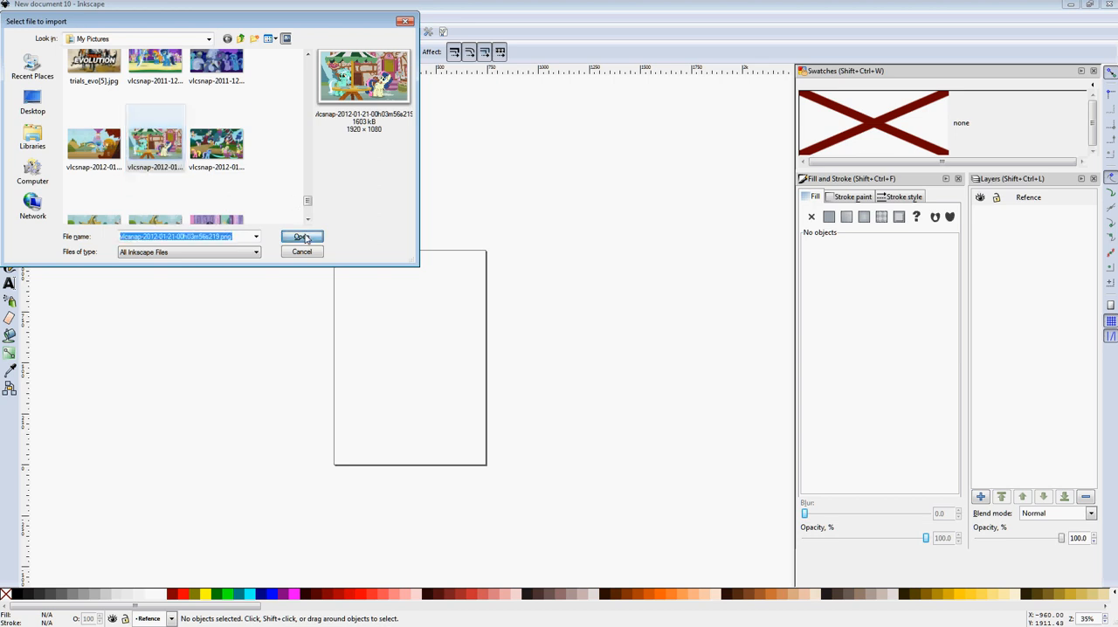
{"action": "left_click", "coordinate": [301, 236]}
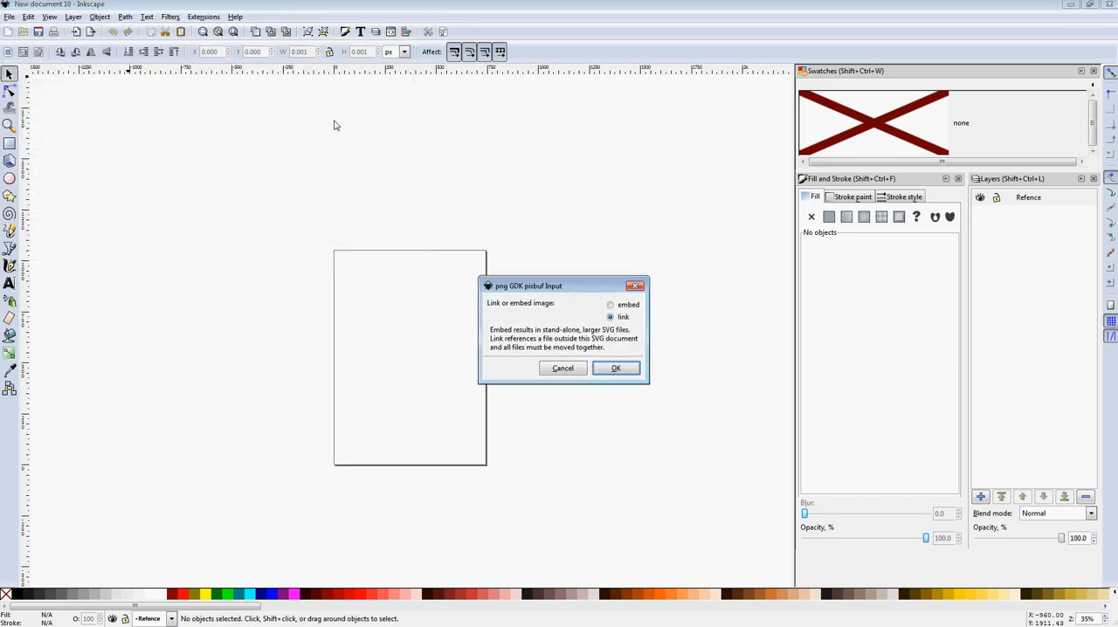
{"action": "mouse_move", "coordinate": [321, 95]}
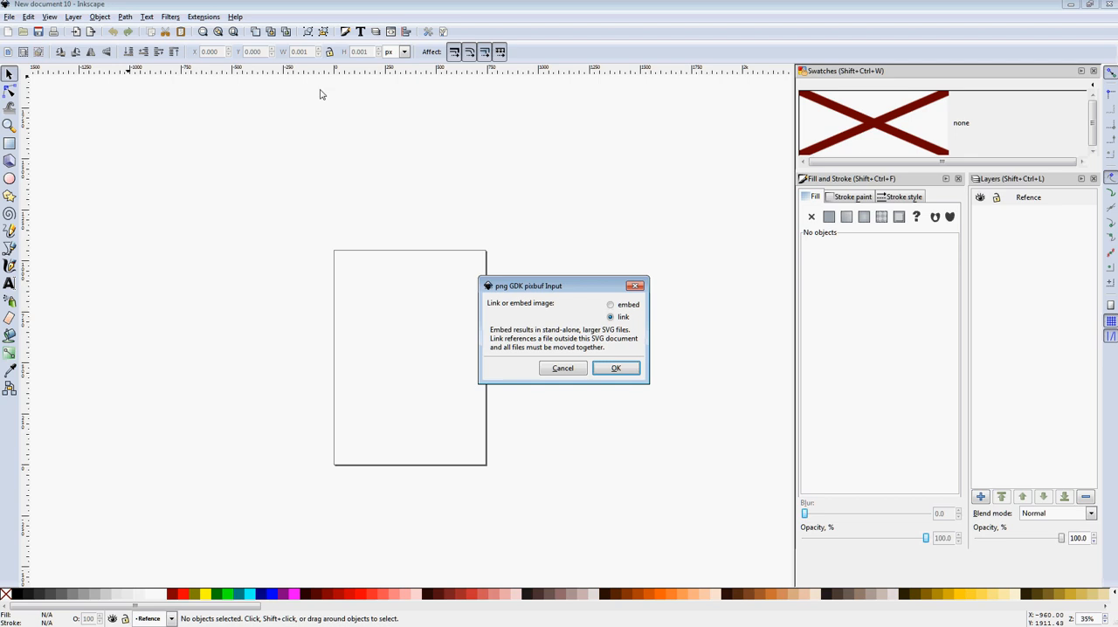
{"action": "left_click", "coordinate": [610, 305]}
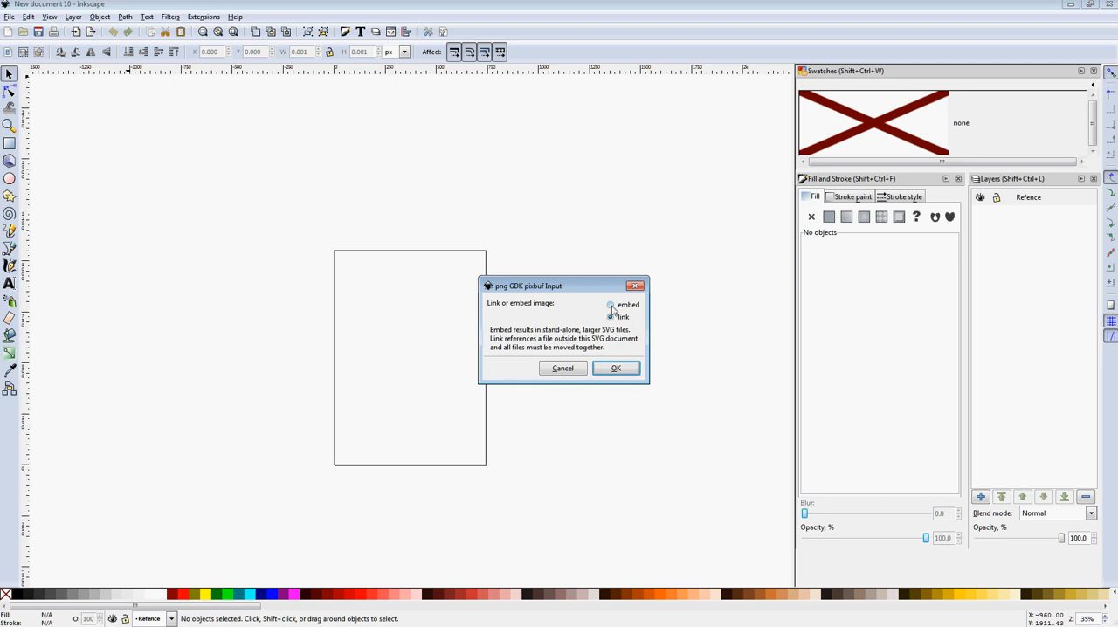
{"action": "left_click", "coordinate": [610, 316]}
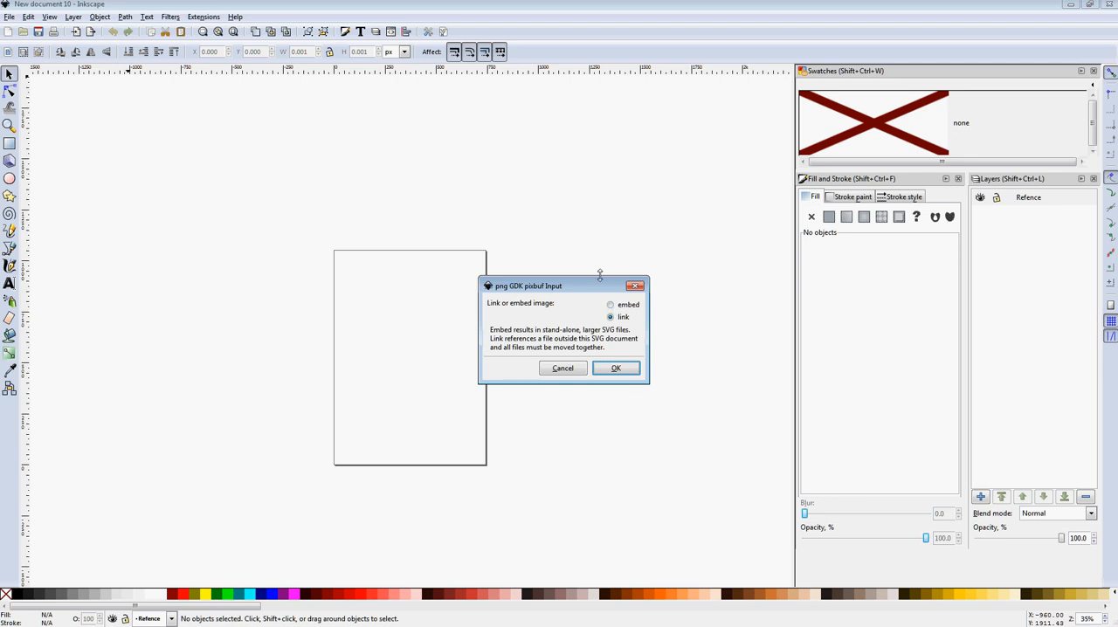
{"action": "mouse_move", "coordinate": [625, 334]}
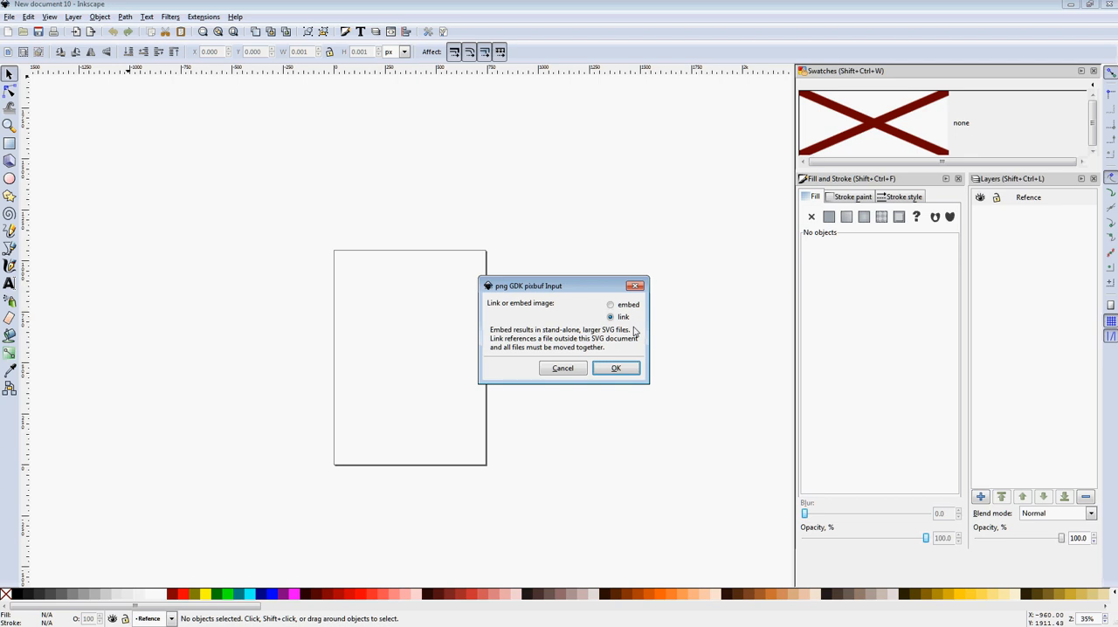
{"action": "mouse_move", "coordinate": [635, 355]}
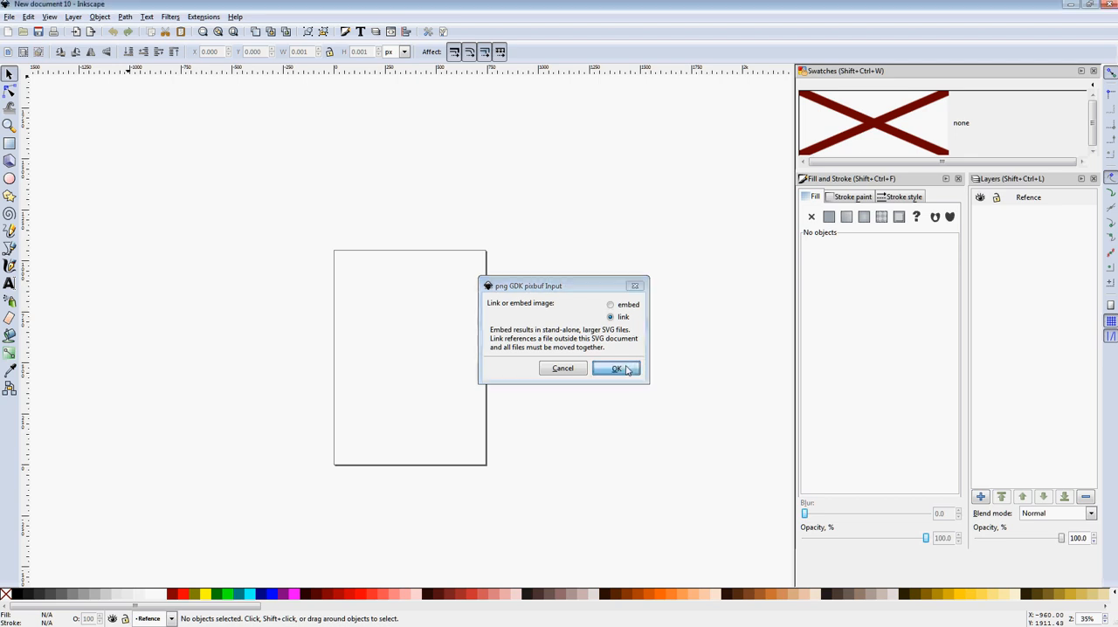
{"action": "left_click", "coordinate": [616, 368]}
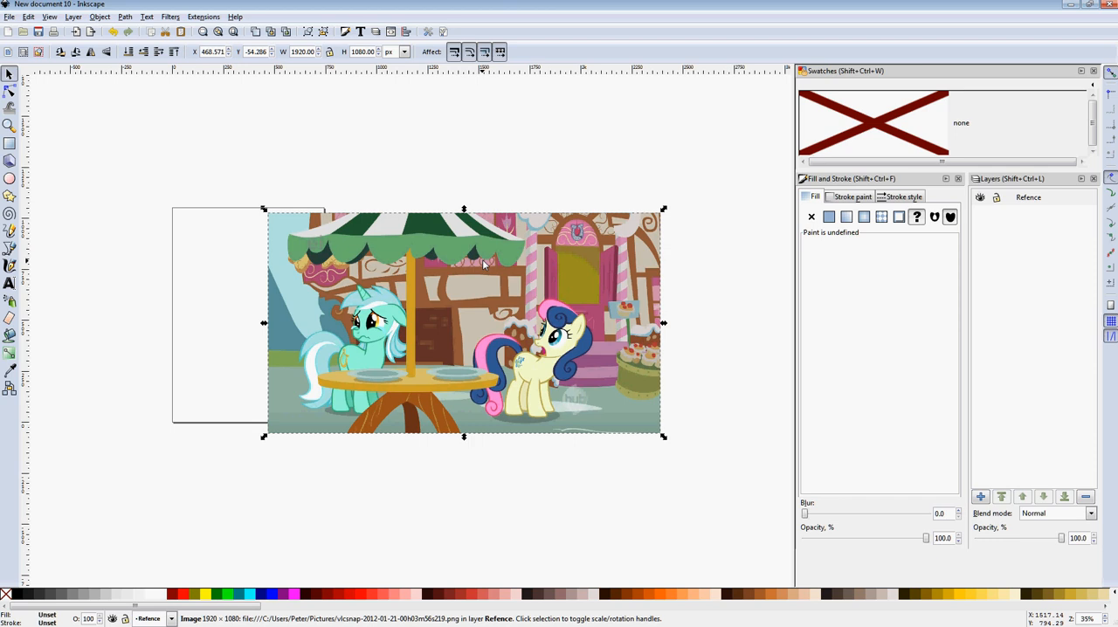
{"action": "mouse_move", "coordinate": [386, 283]}
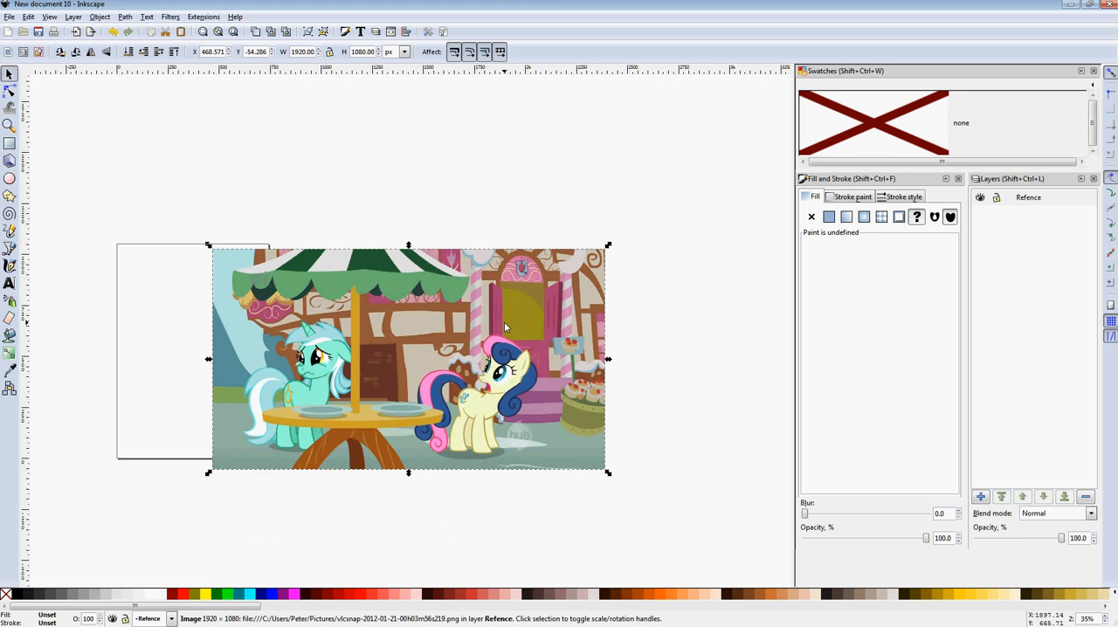
{"action": "mouse_move", "coordinate": [377, 339]}
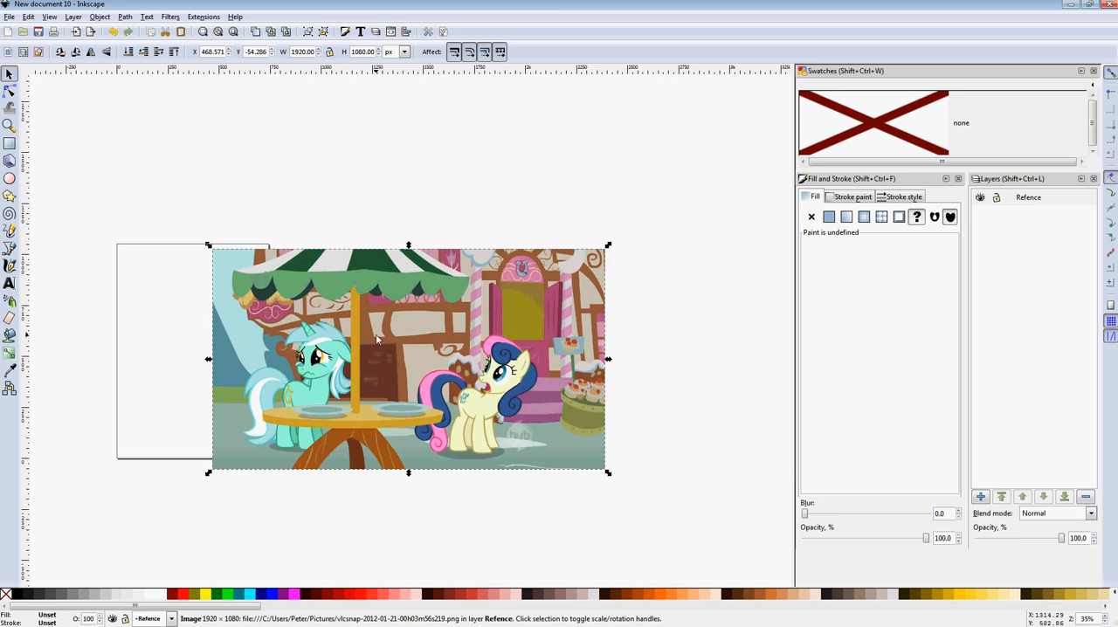
{"action": "mouse_move", "coordinate": [578, 356]}
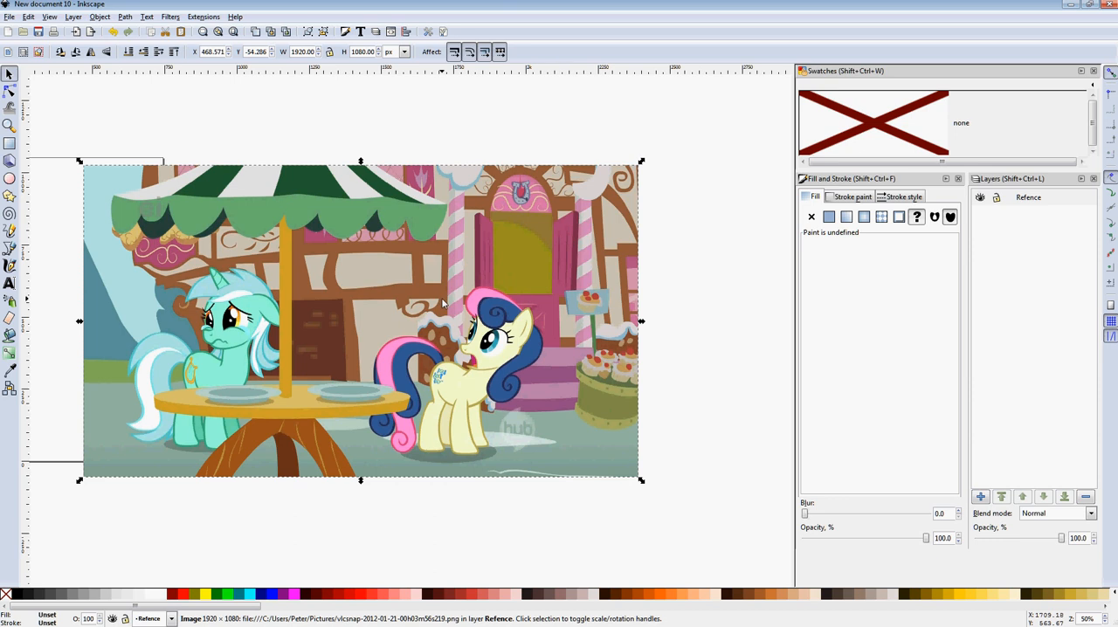
{"action": "mouse_move", "coordinate": [443, 222]}
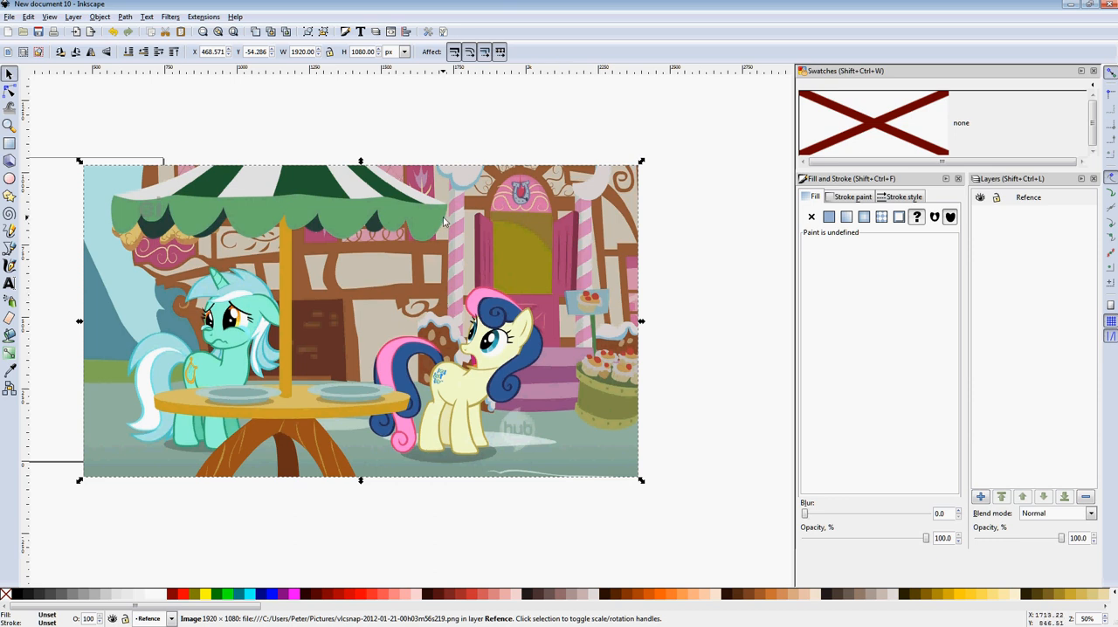
- Lock the Refence layer holding the imported screenshot
{"action": "left_click", "coordinate": [1029, 197]}
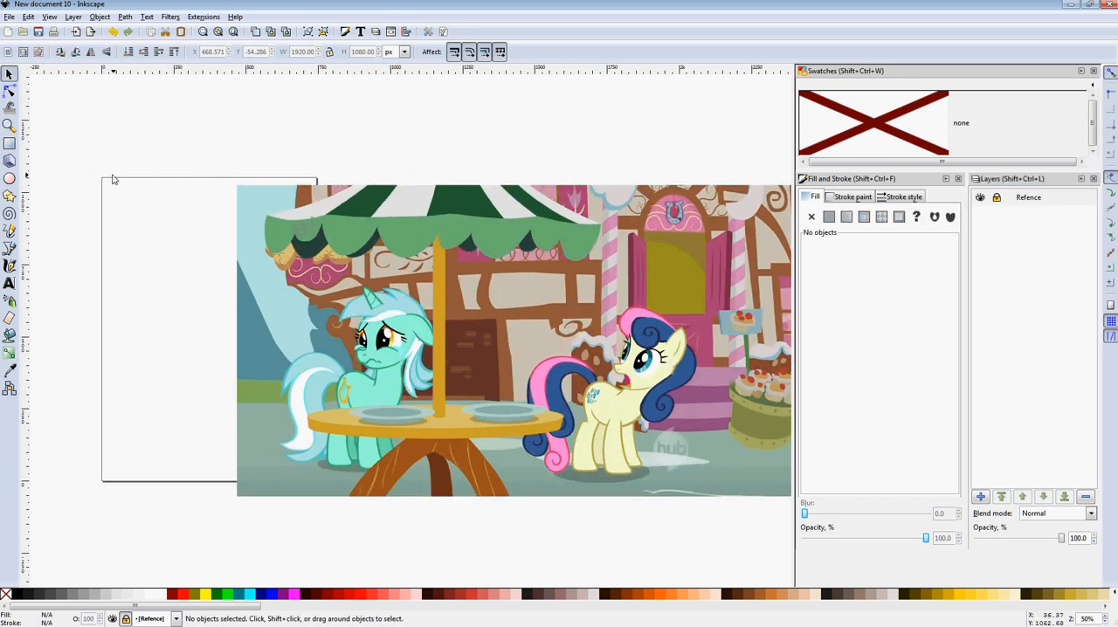
{"action": "mouse_move", "coordinate": [293, 300]}
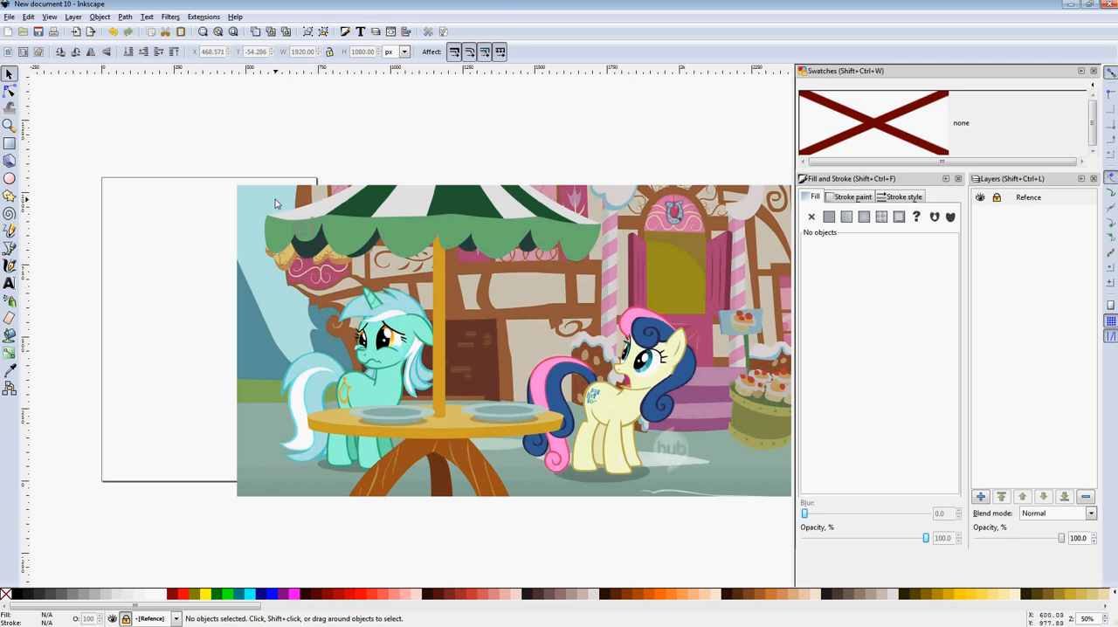
{"action": "mouse_move", "coordinate": [472, 332]}
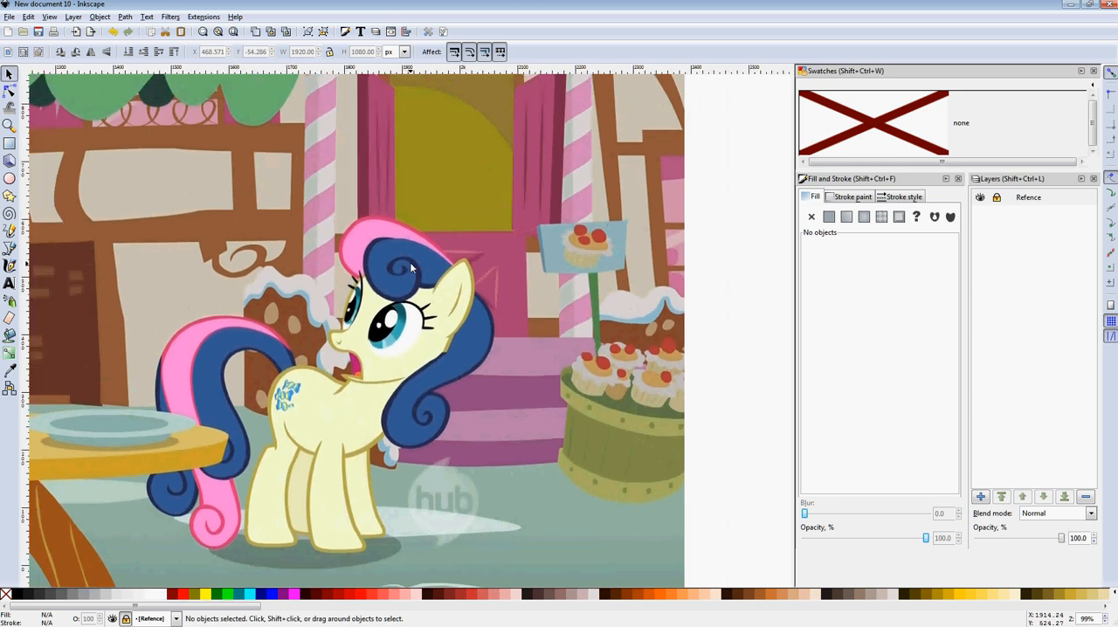
- Unlock the Refence layer and draw a rectangle to the right of the screenshot
{"action": "scroll", "scroll_direction": "down", "scroll_amount": 3}
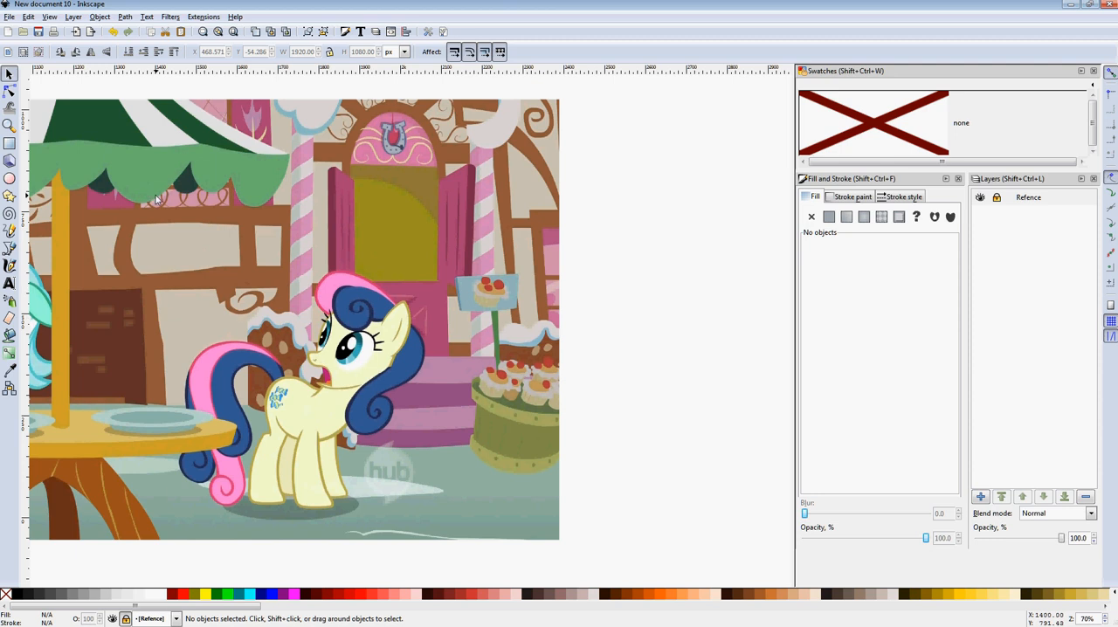
{"action": "mouse_move", "coordinate": [1011, 199]}
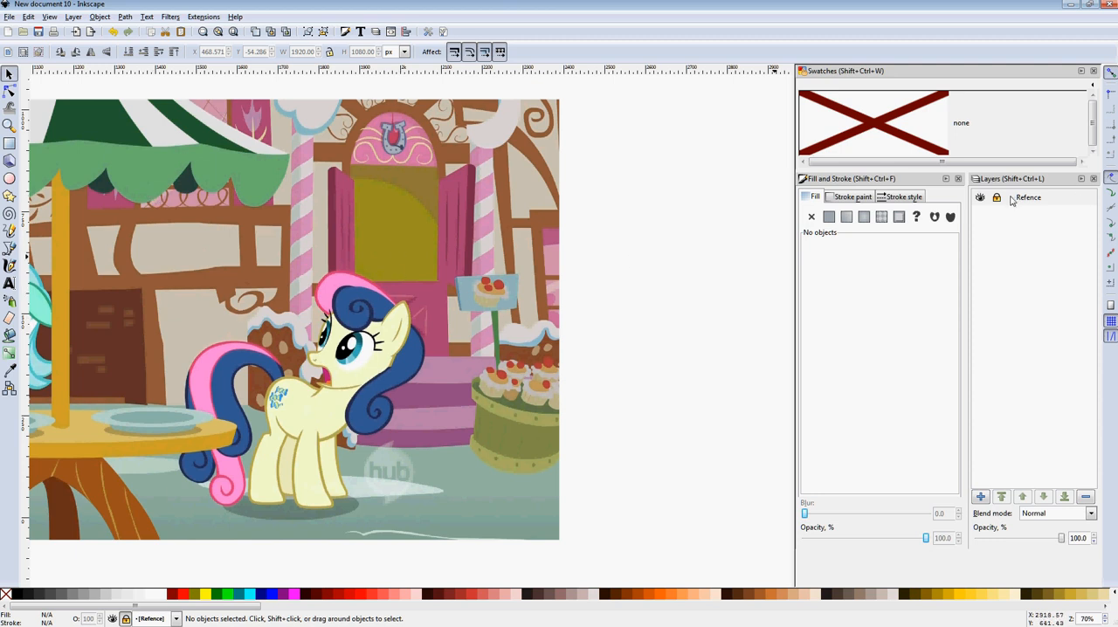
{"action": "left_click", "coordinate": [1028, 196]}
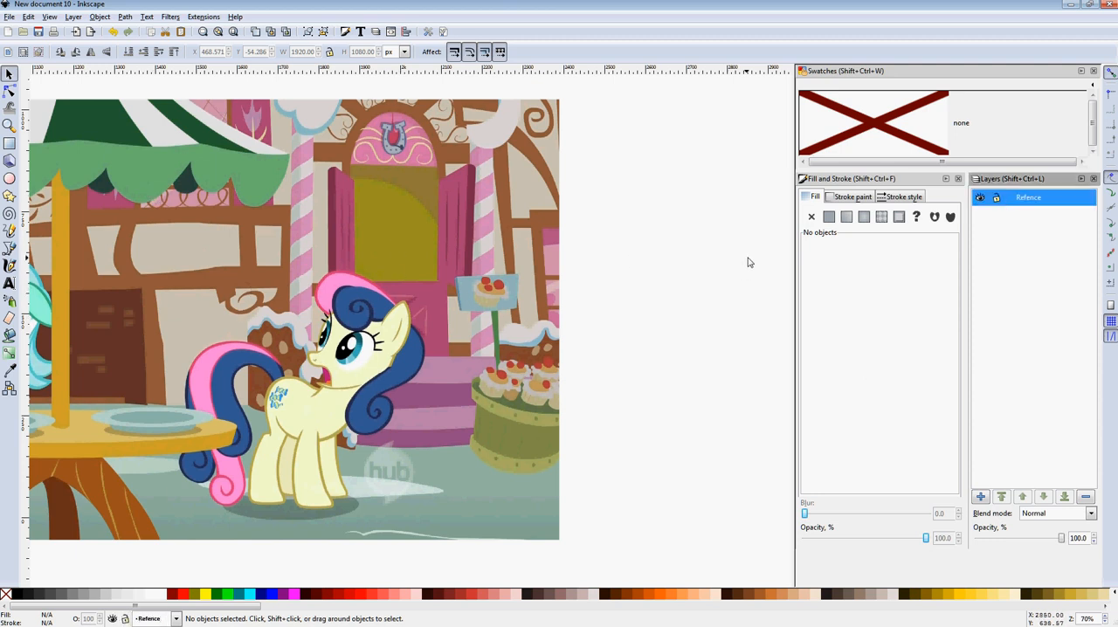
{"action": "left_click", "coordinate": [10, 143]}
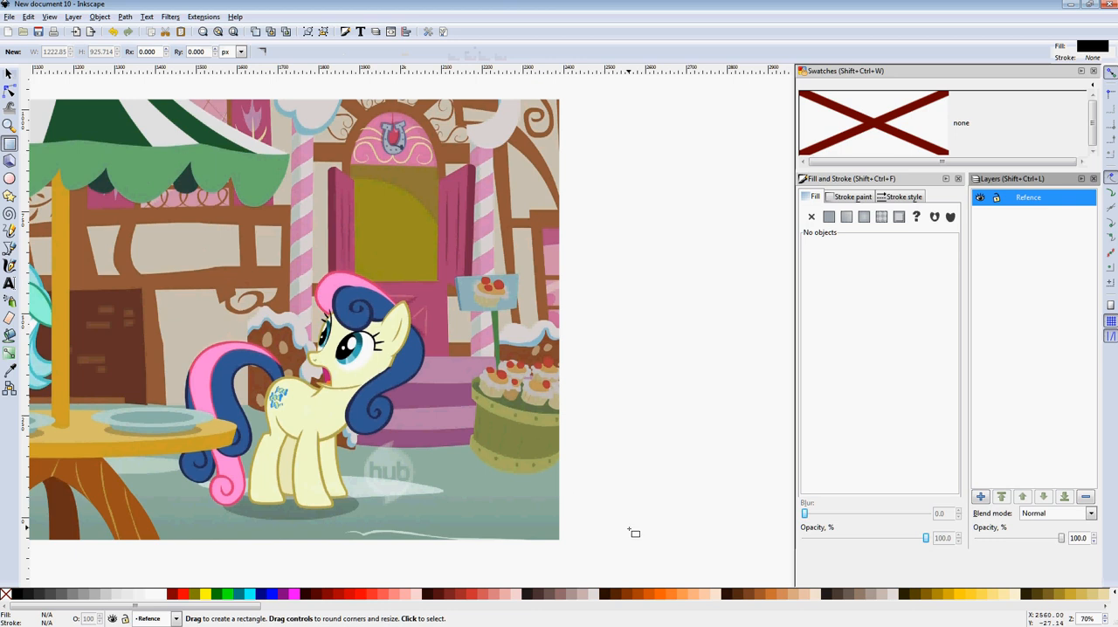
{"action": "left_click_drag", "start_coordinate": [404, 451], "coordinate": [497, 489]}
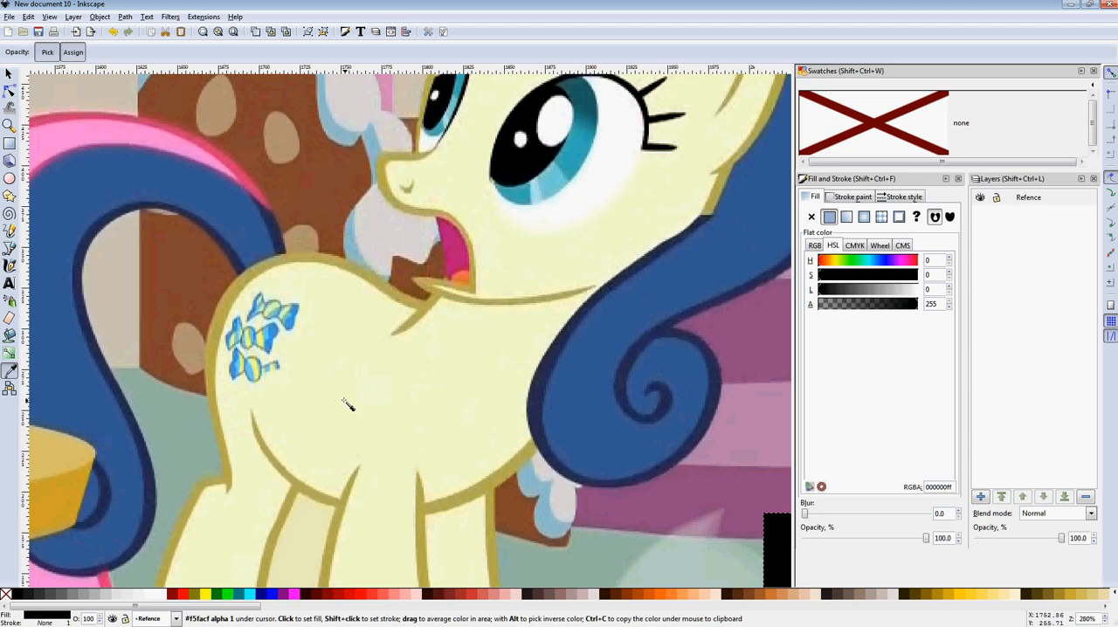
{"action": "mouse_move", "coordinate": [351, 404]}
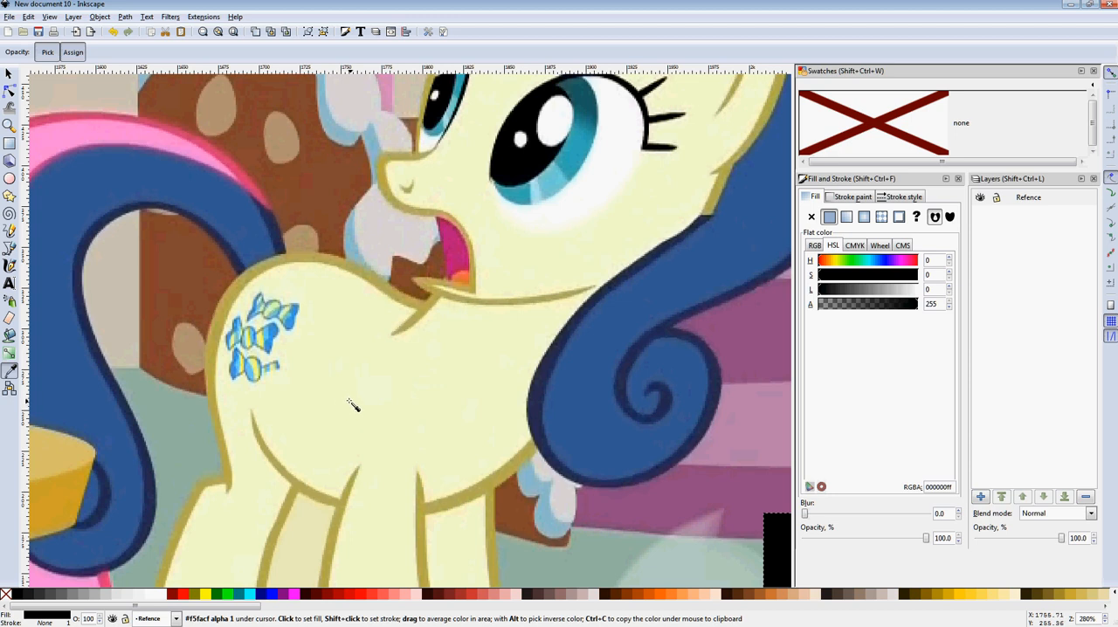
{"action": "mouse_move", "coordinate": [363, 409]}
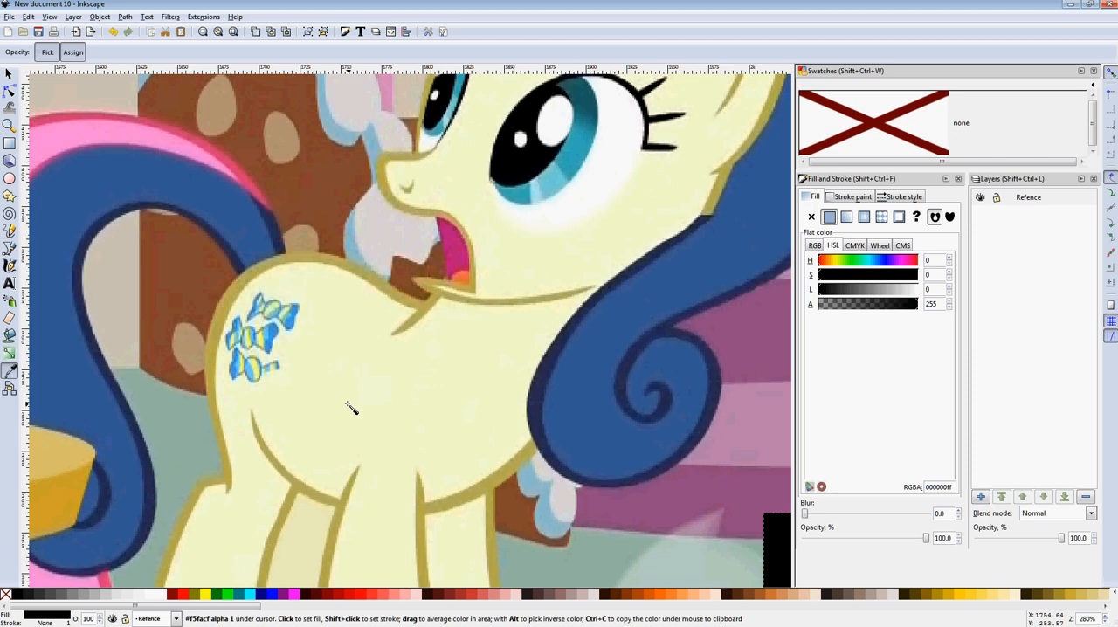
- Sample Bon Bon's pale yellow coat into the rectangle and save it as a swatch
{"action": "left_click_drag", "start_coordinate": [350, 406], "coordinate": [397, 437]}
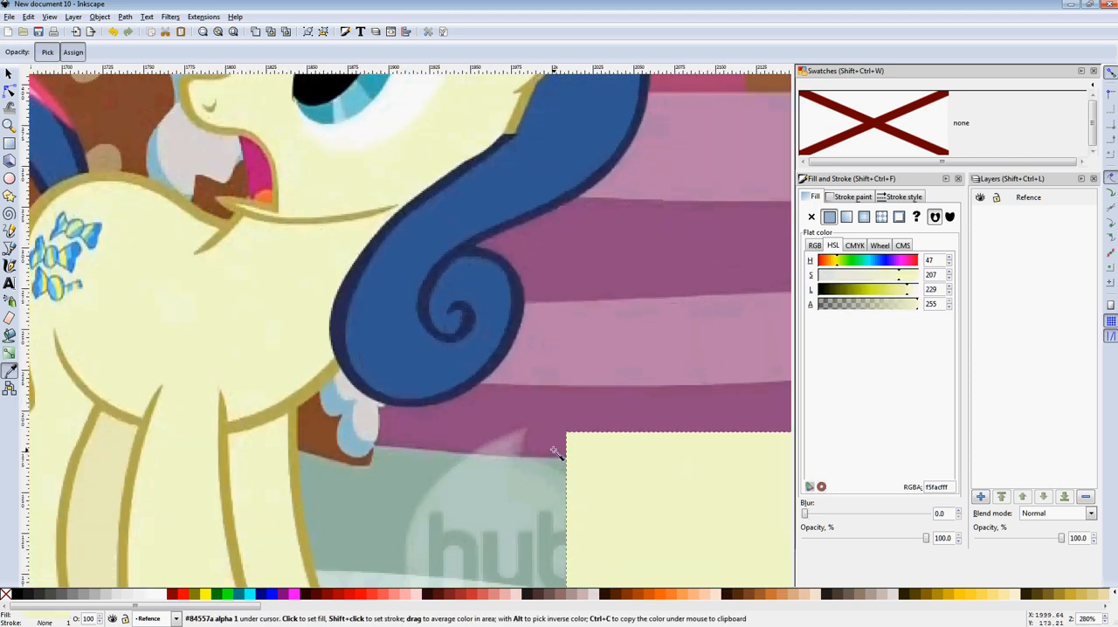
{"action": "mouse_move", "coordinate": [900, 217]}
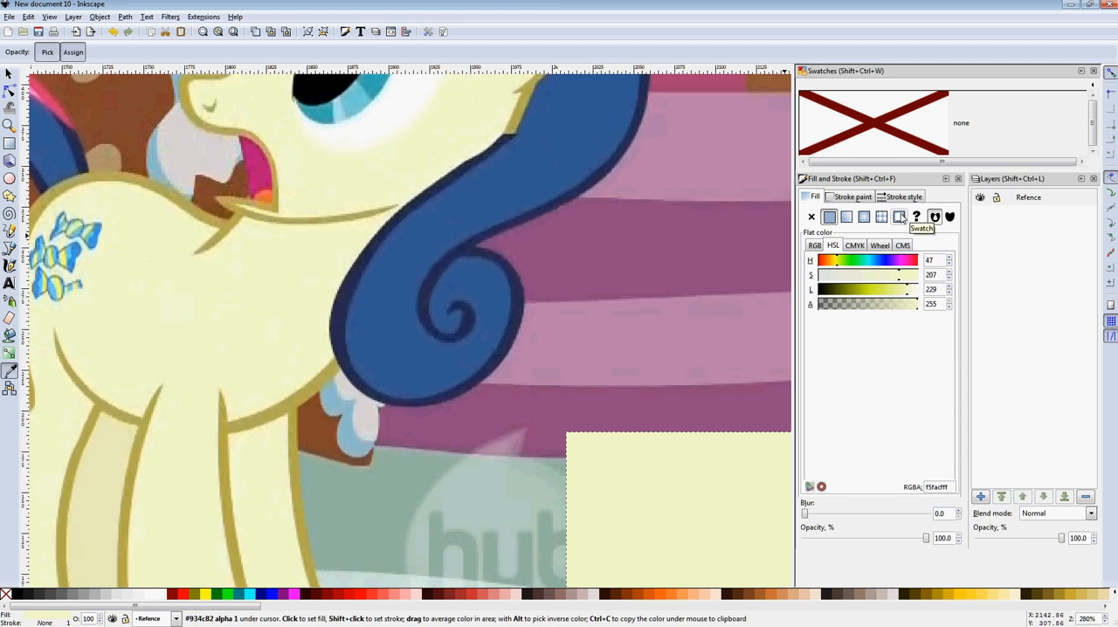
{"action": "left_click", "coordinate": [899, 217]}
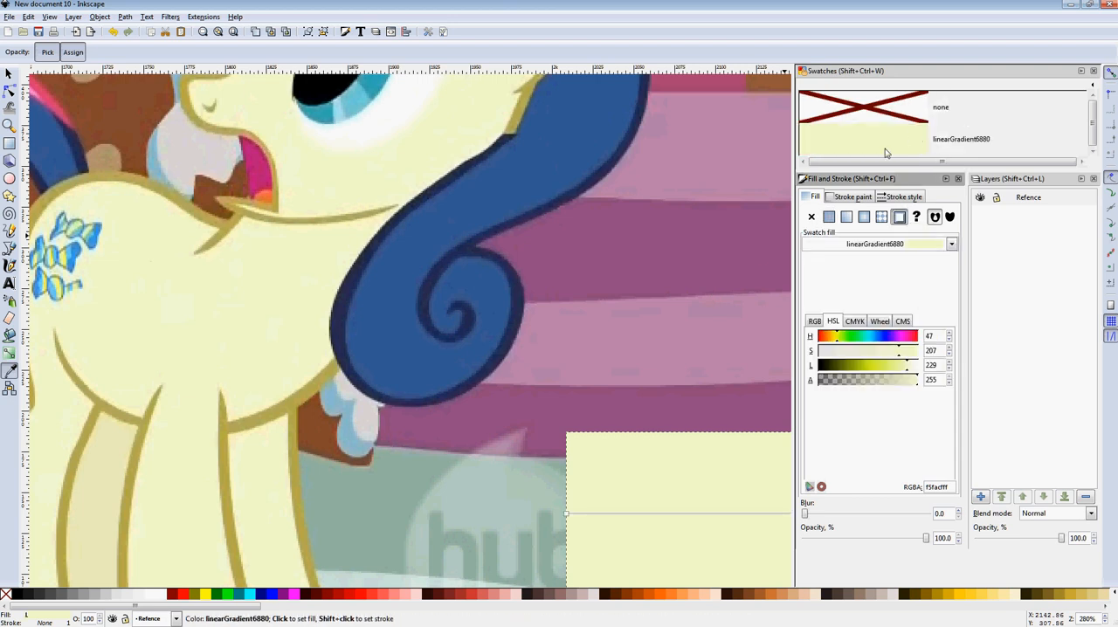
{"action": "left_click", "coordinate": [1091, 71]}
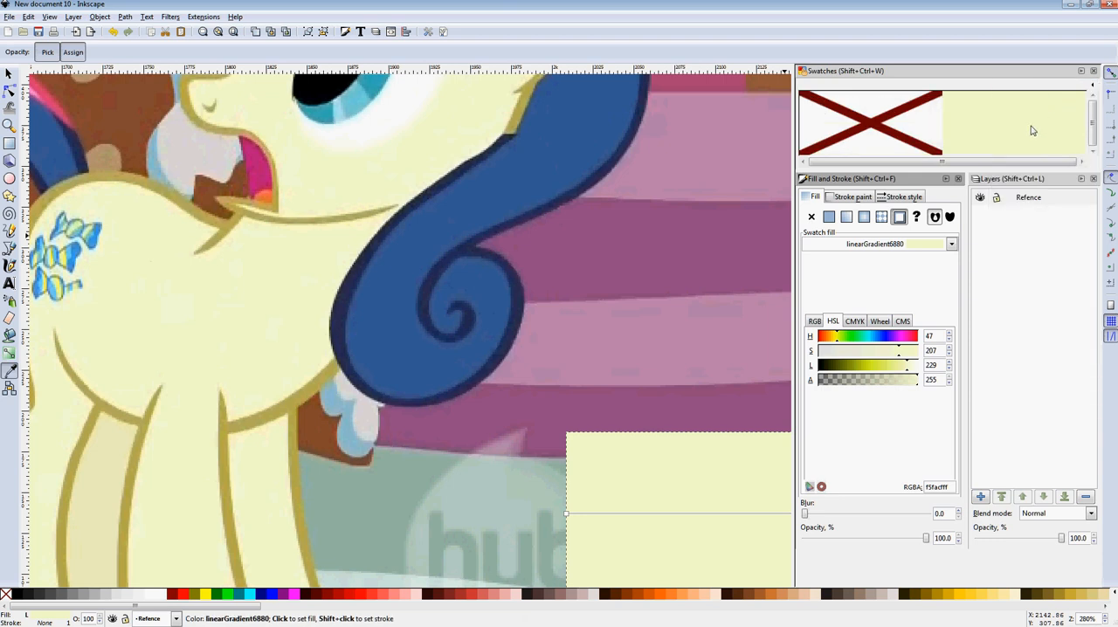
{"action": "mouse_move", "coordinate": [1006, 154]}
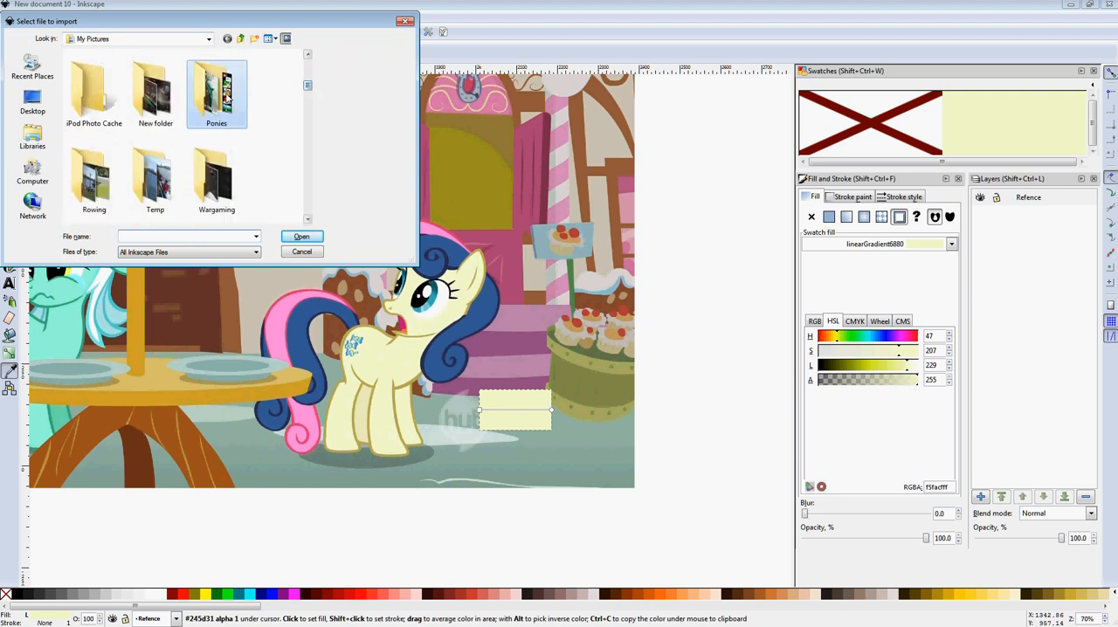
- Import OYmlf.png from Ponies/vectors/colour guide as a linked image
{"action": "double_click", "coordinate": [216, 87]}
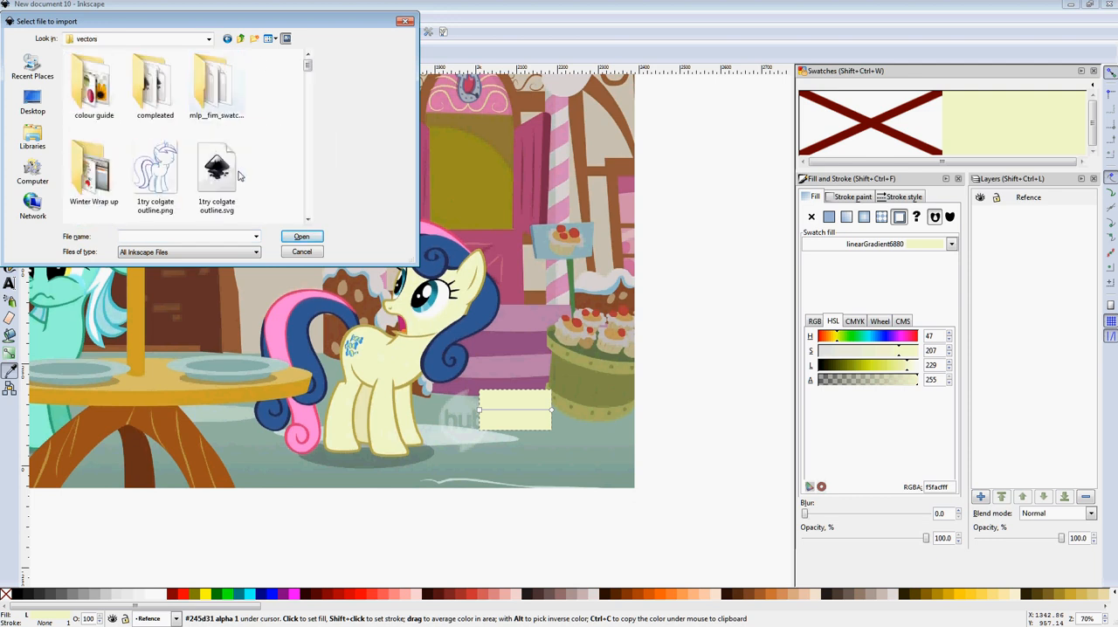
{"action": "double_click", "coordinate": [93, 83]}
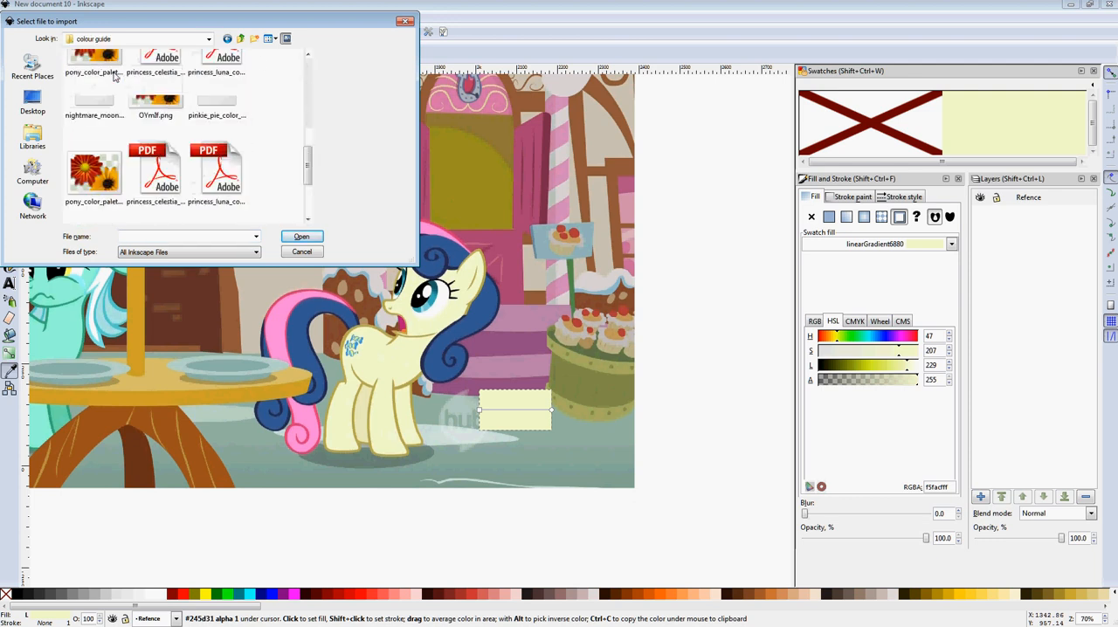
{"action": "scroll", "scroll_direction": "down", "scroll_amount": 3}
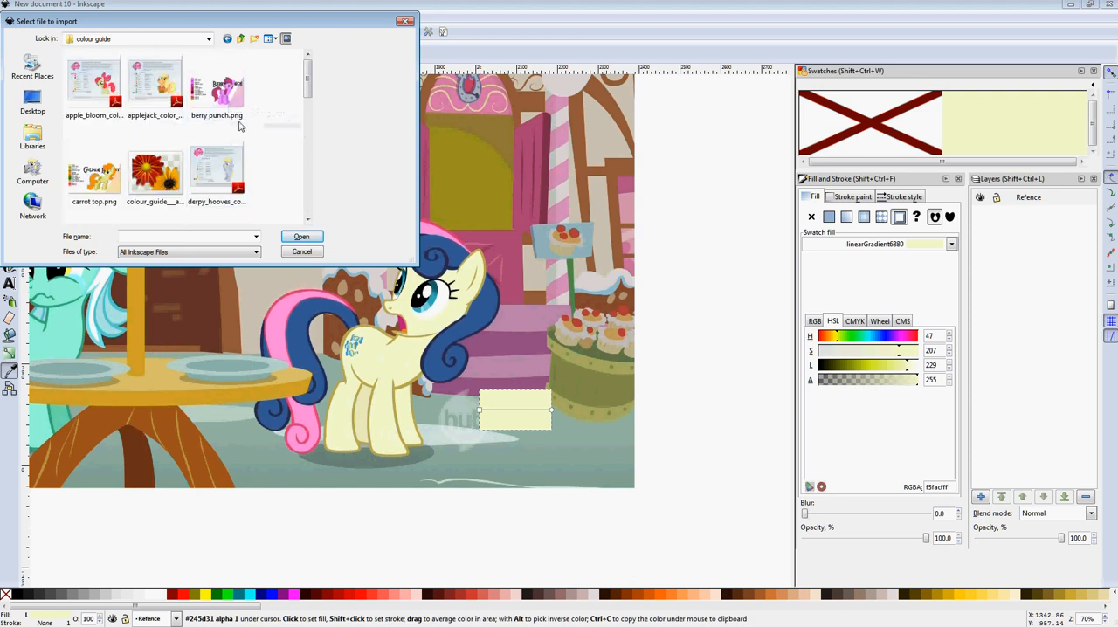
{"action": "scroll", "scroll_direction": "down", "scroll_amount": 3}
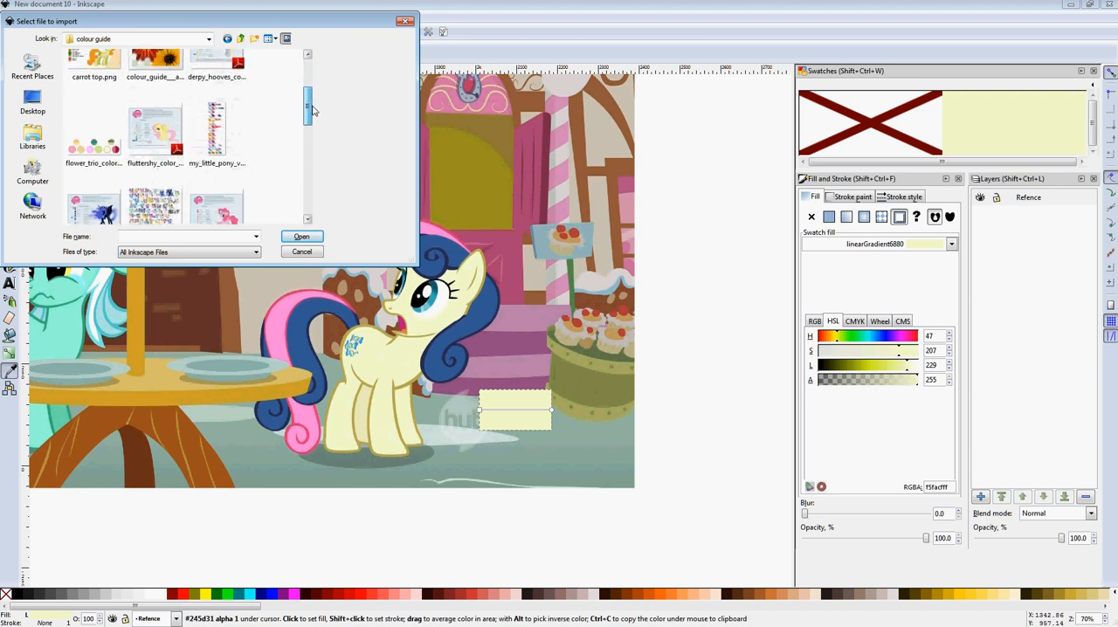
{"action": "left_click", "coordinate": [155, 135]}
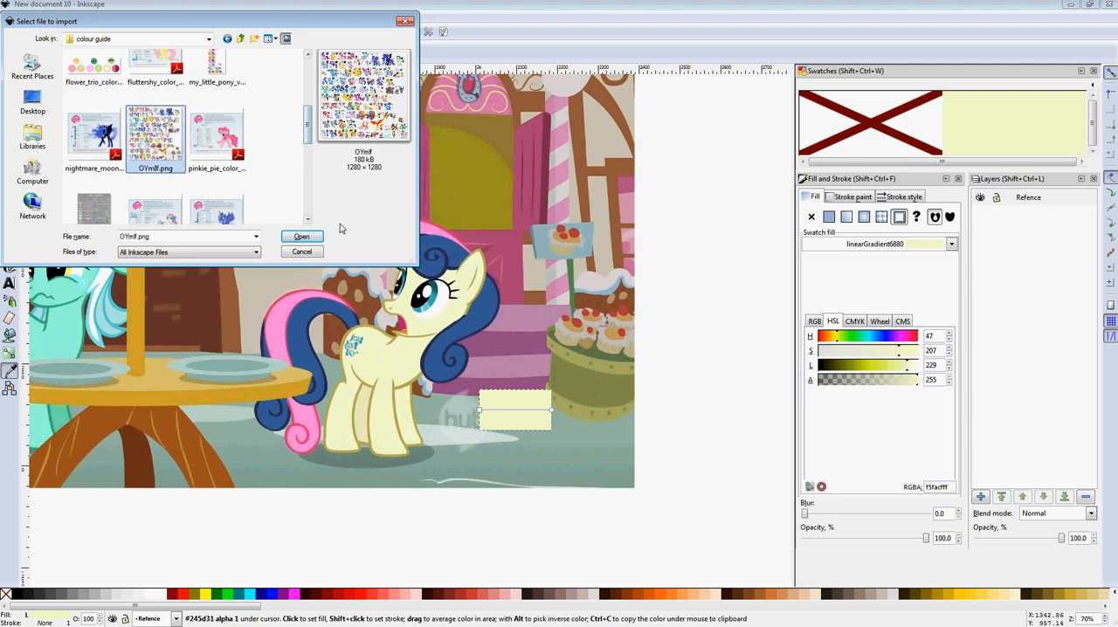
{"action": "left_click", "coordinate": [301, 236]}
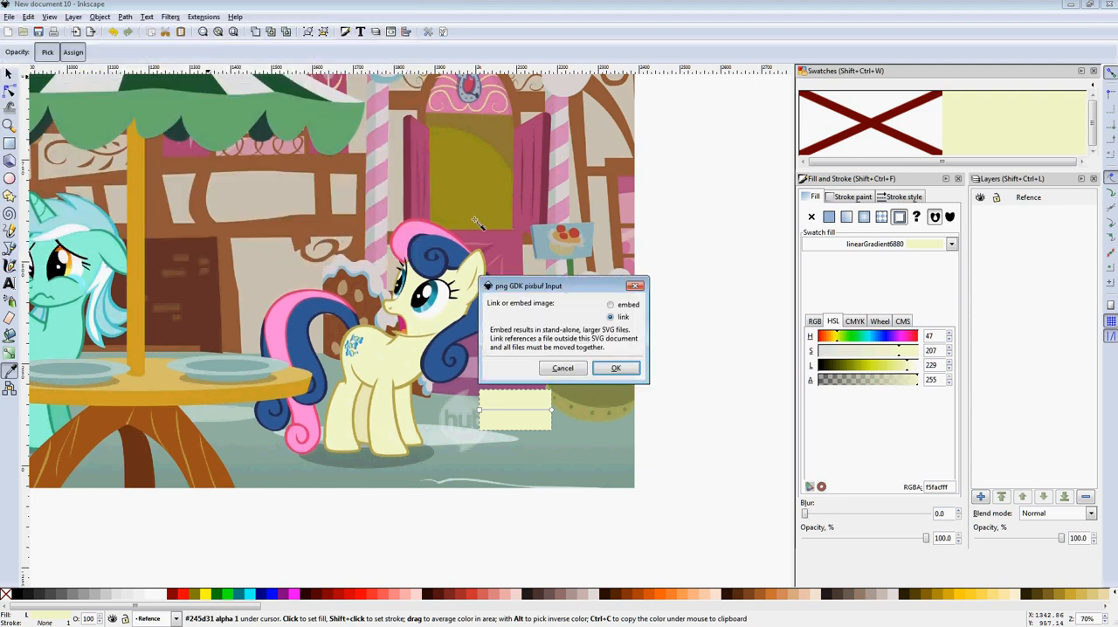
{"action": "left_click", "coordinate": [616, 367]}
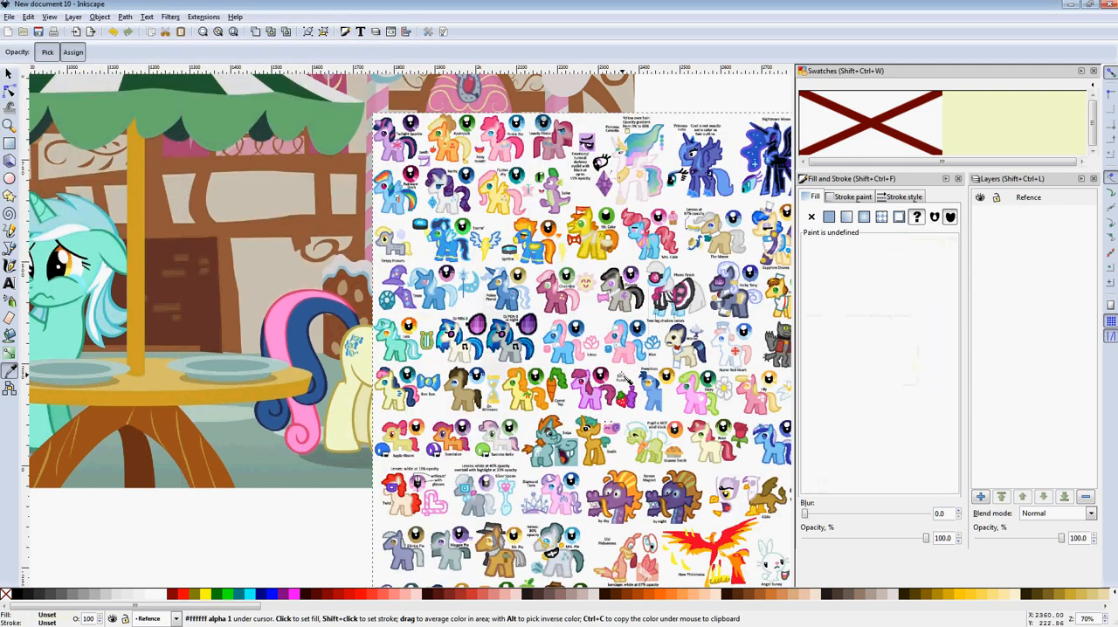
{"action": "scroll", "scroll_direction": "down", "scroll_amount": 3}
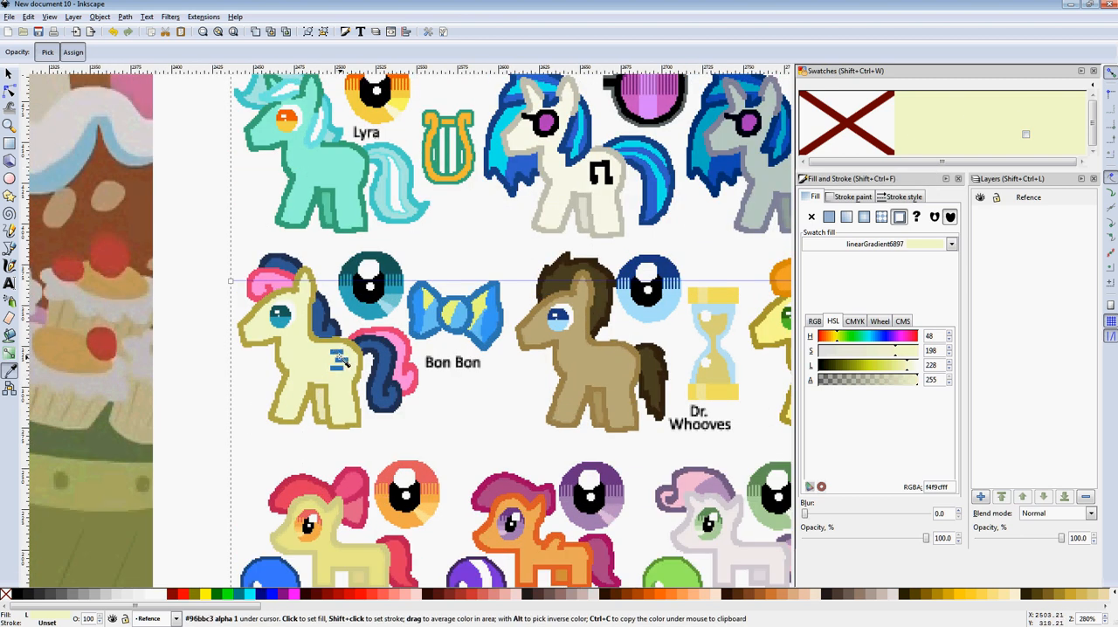
- Save Bon Bon's outline colour and light blue mane colour from the guide as swatches
{"action": "left_click", "coordinate": [828, 216]}
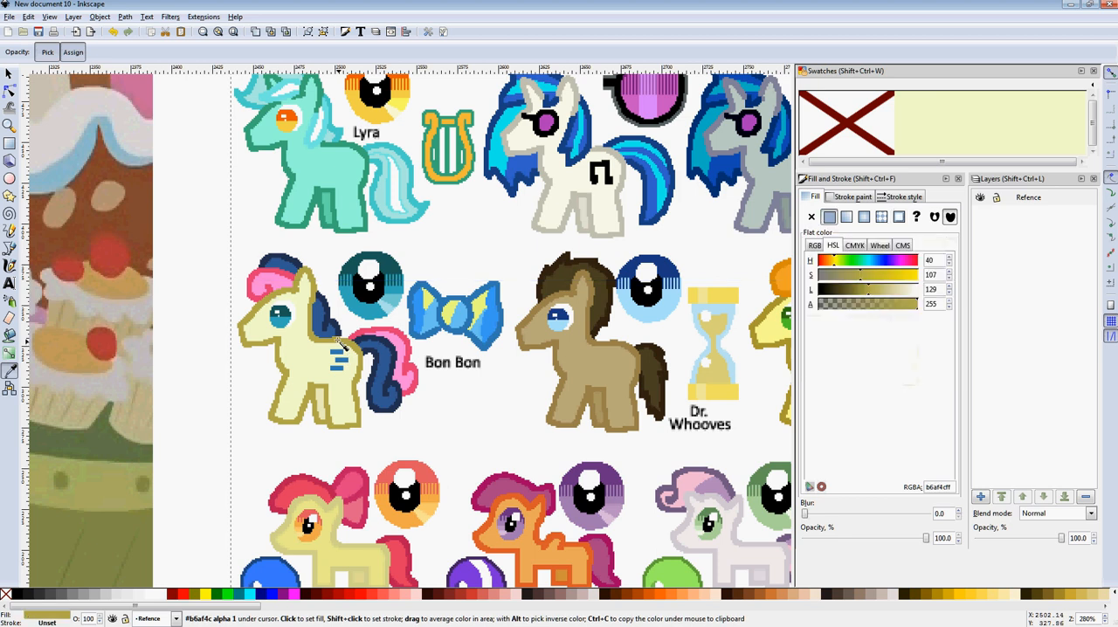
{"action": "mouse_move", "coordinate": [341, 340]}
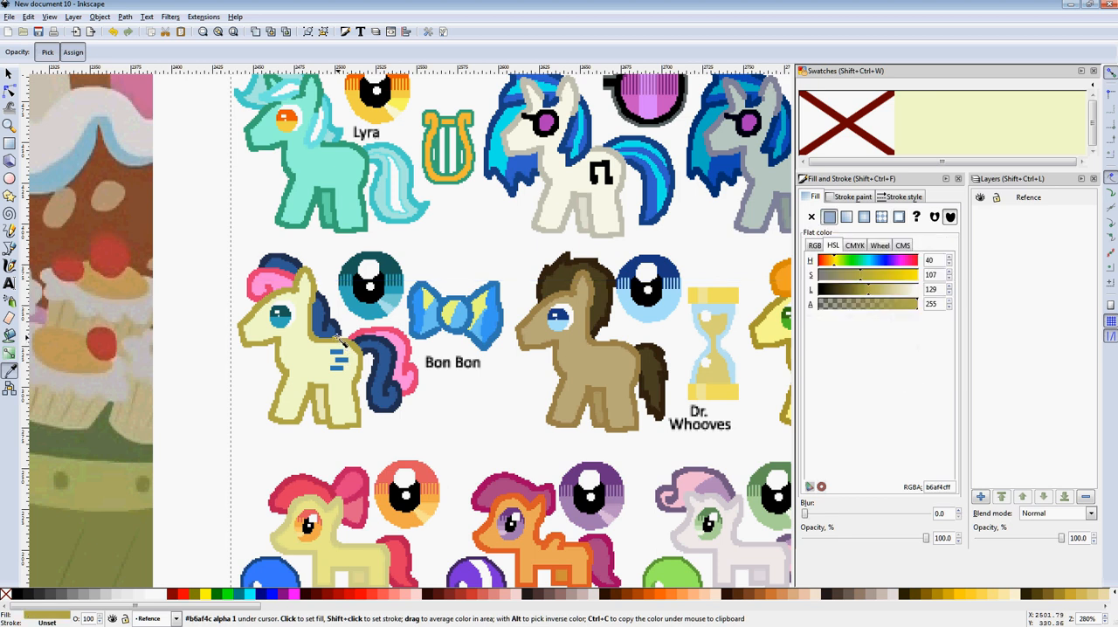
{"action": "mouse_move", "coordinate": [756, 188]}
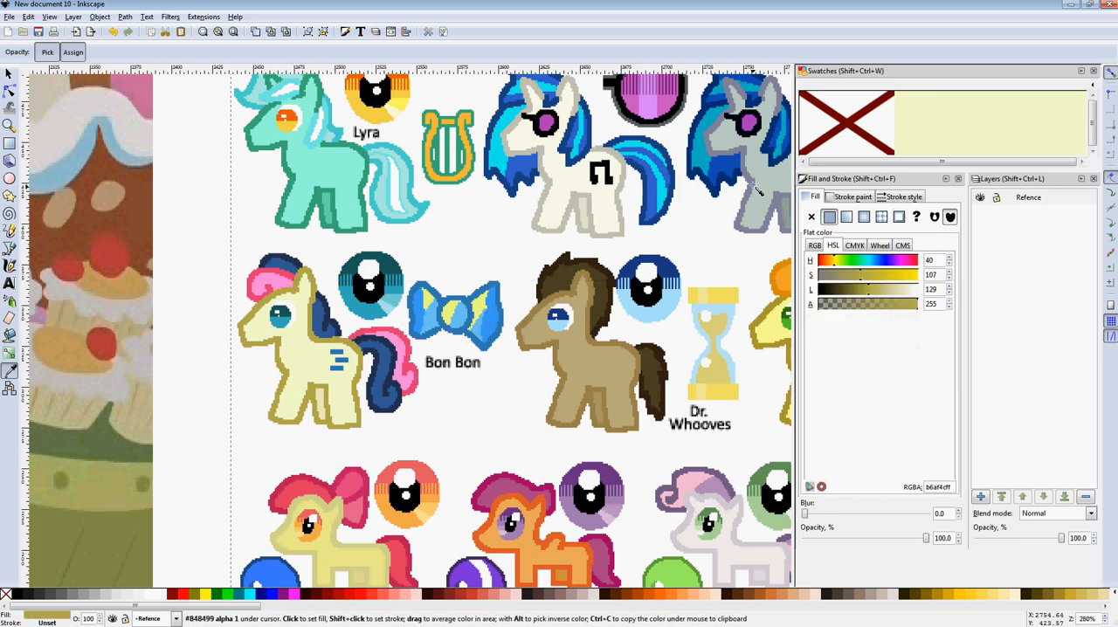
{"action": "left_click", "coordinate": [898, 216]}
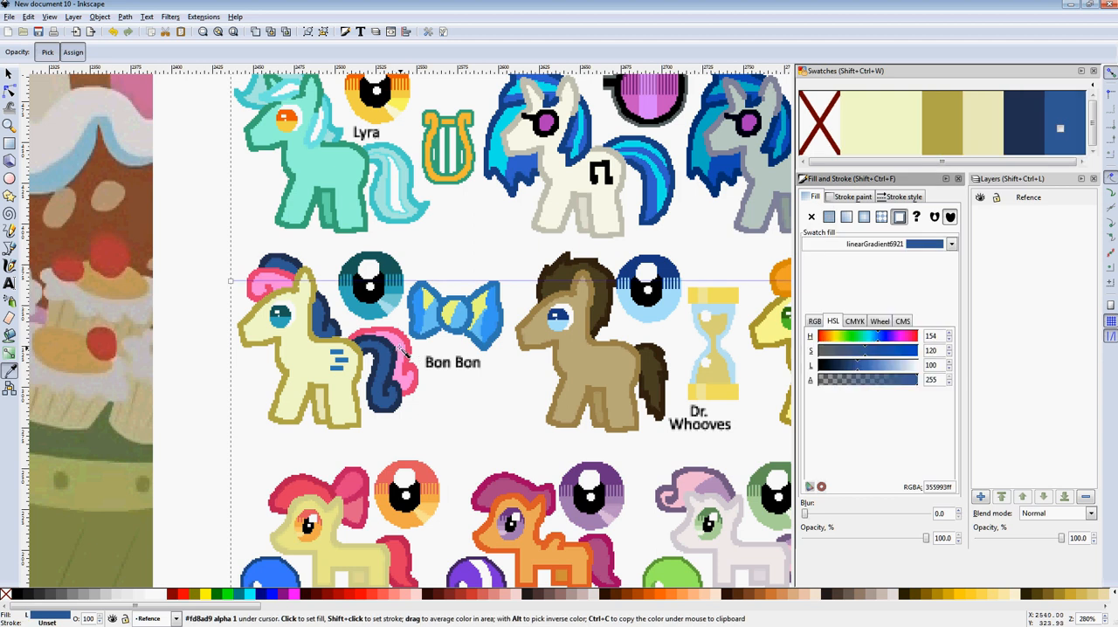
{"action": "left_click", "coordinate": [828, 217]}
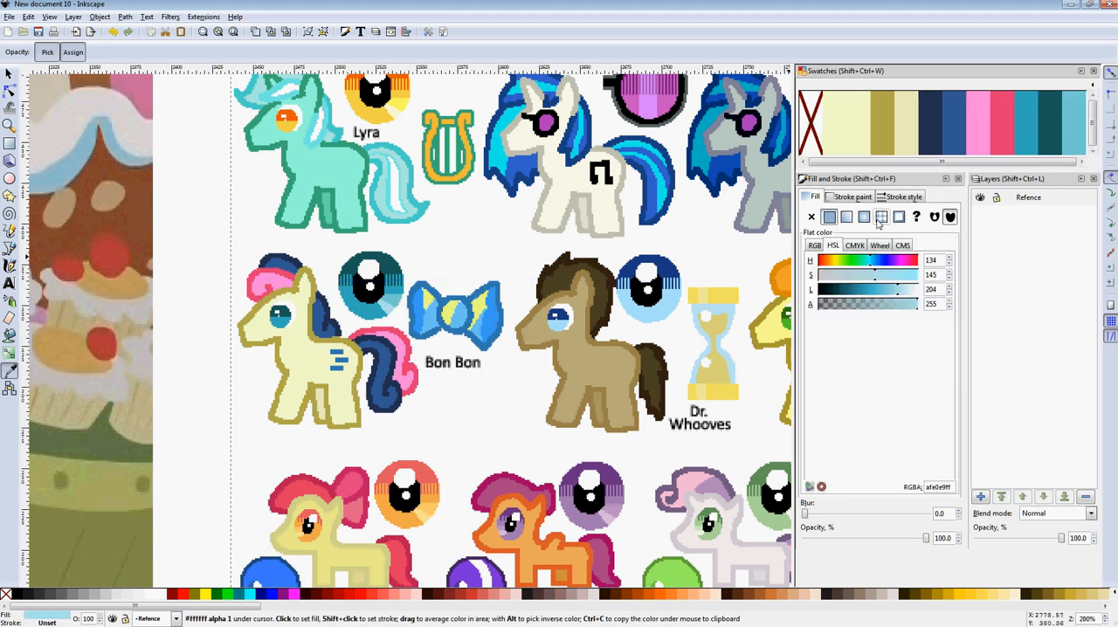
{"action": "left_click", "coordinate": [881, 216]}
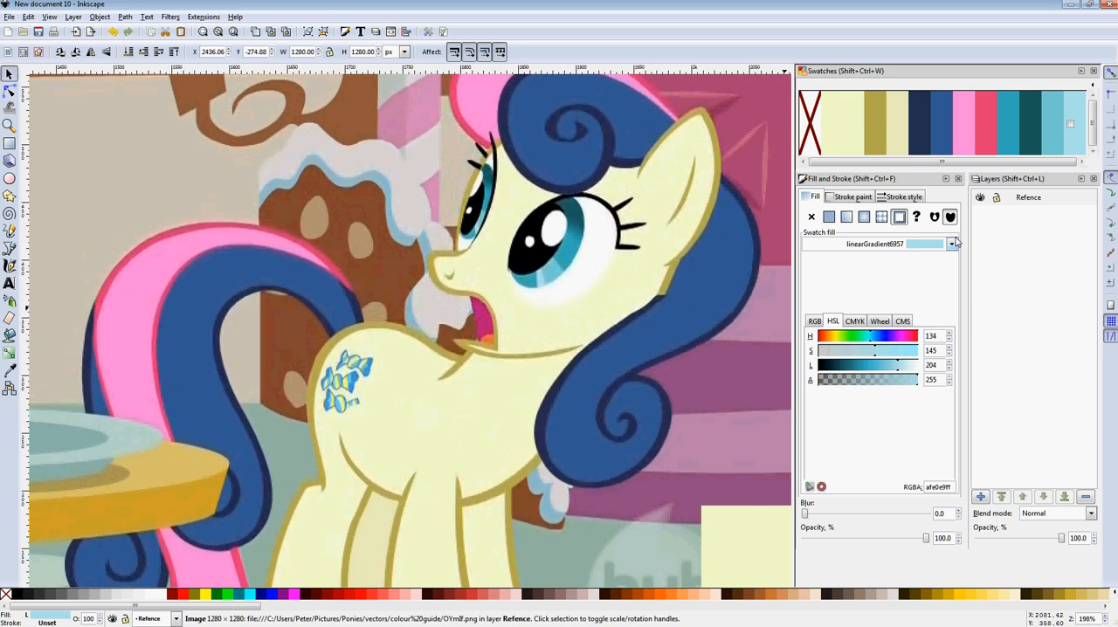
{"action": "mouse_move", "coordinate": [621, 305]}
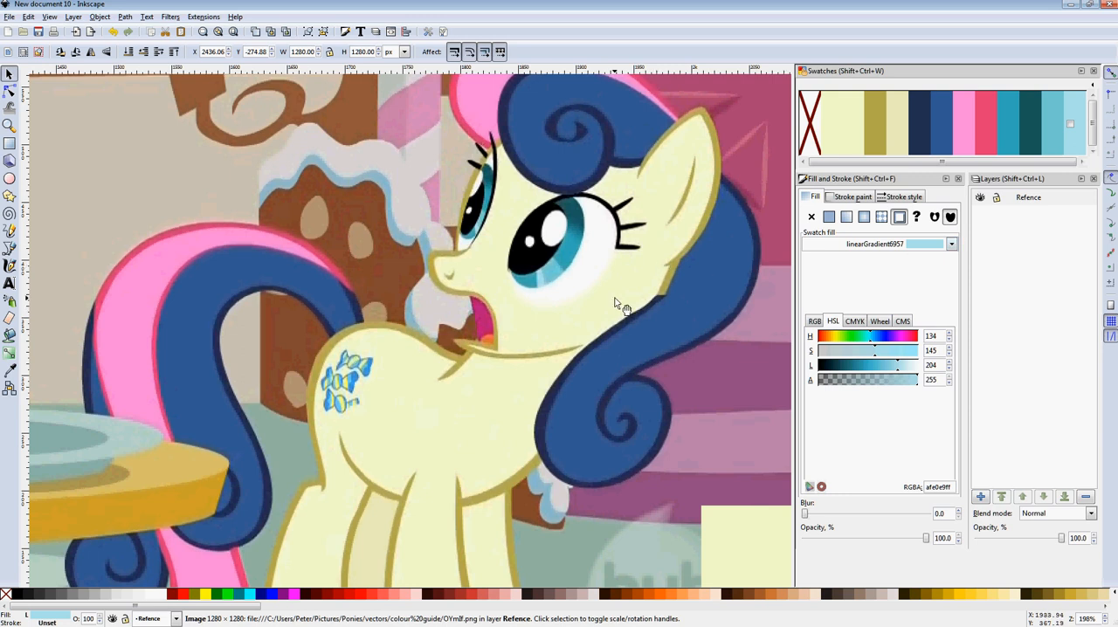